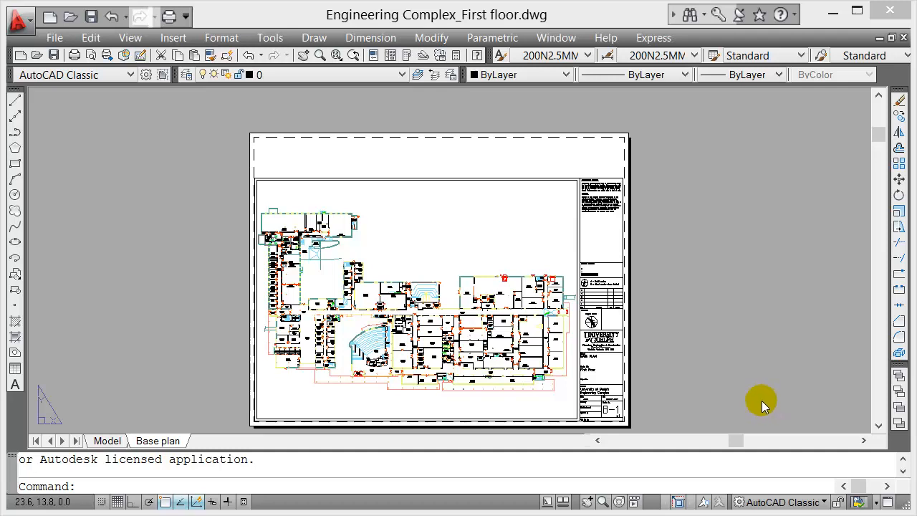
mouse_move(738, 419)
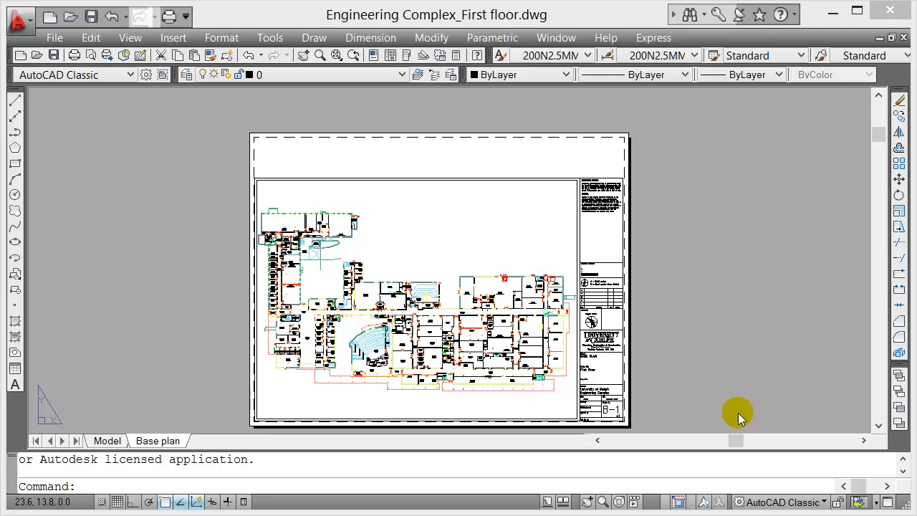
mouse_move(349, 17)
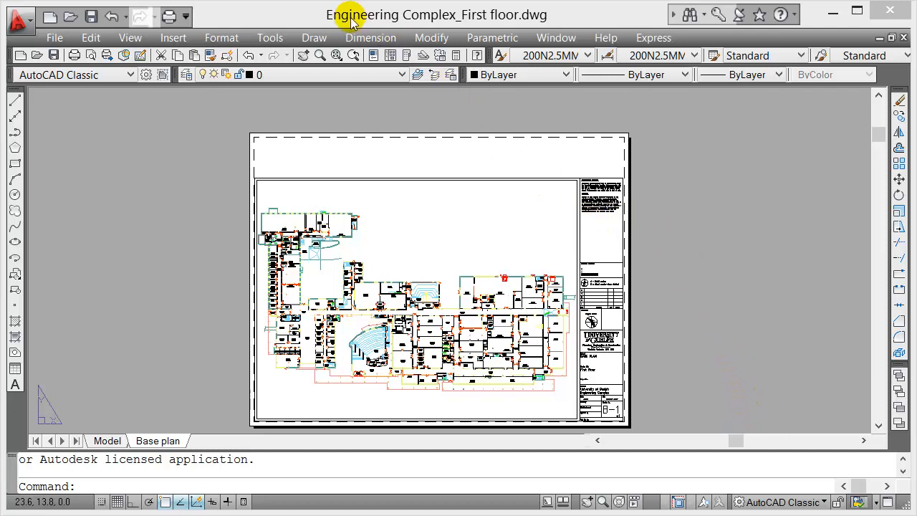
mouse_move(462, 29)
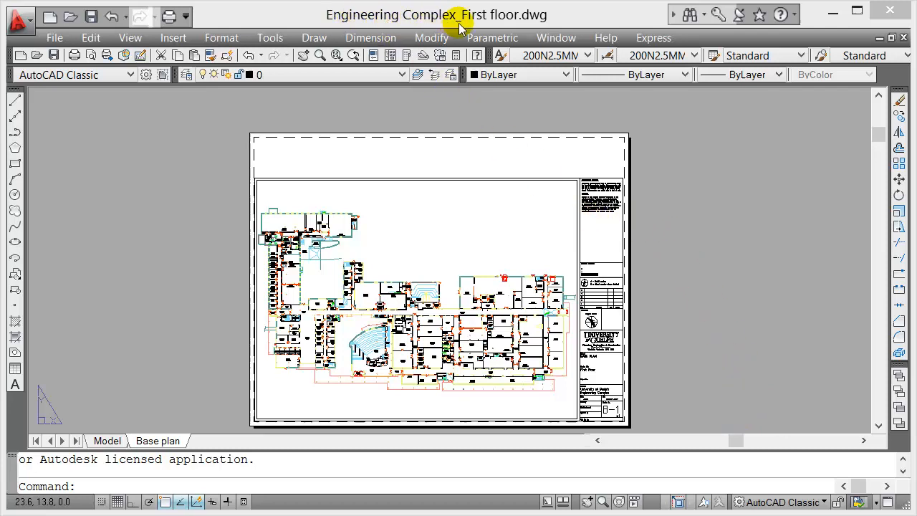
mouse_move(531, 15)
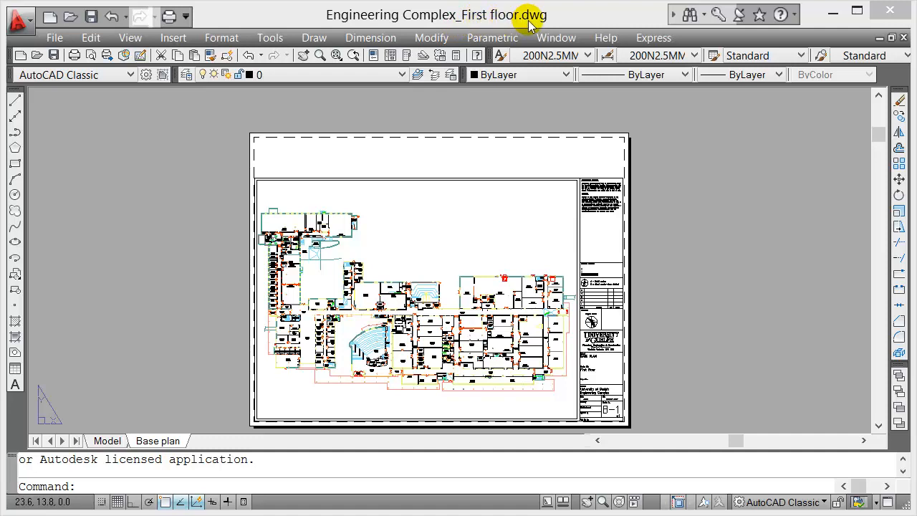
mouse_move(401, 143)
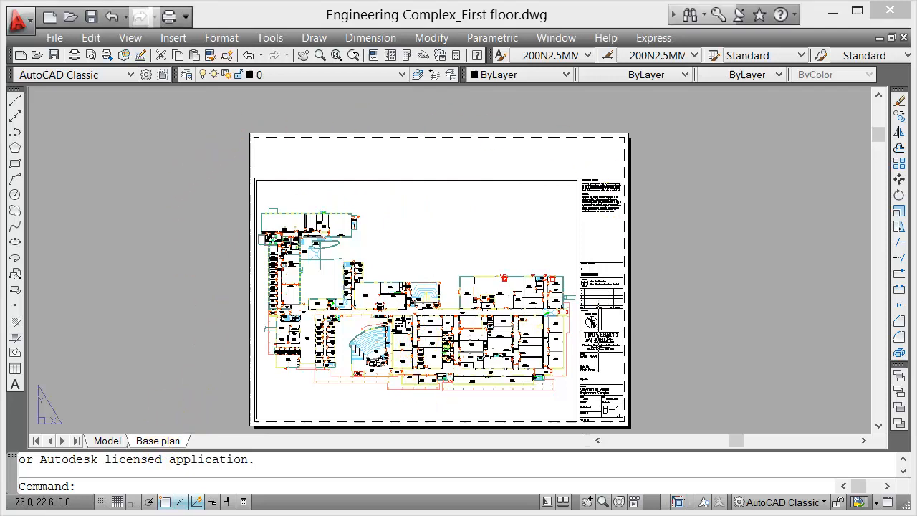
mouse_move(226, 412)
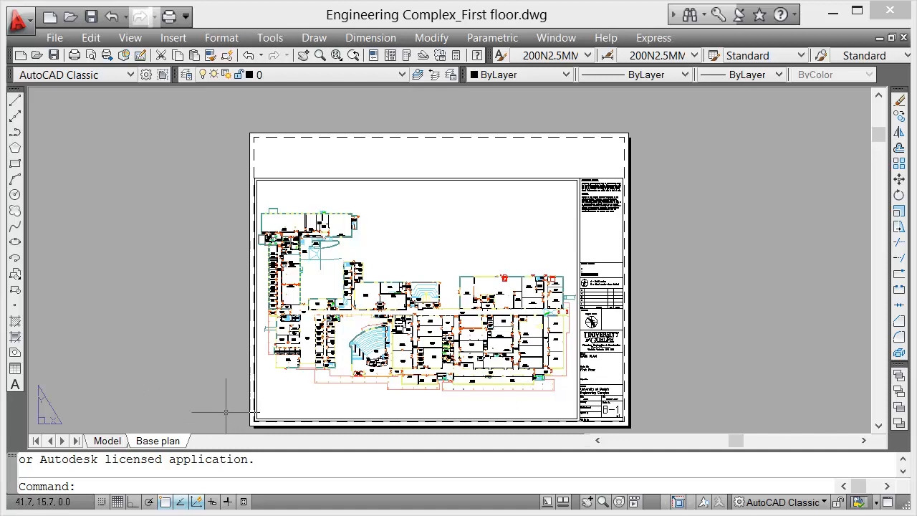
mouse_move(647, 275)
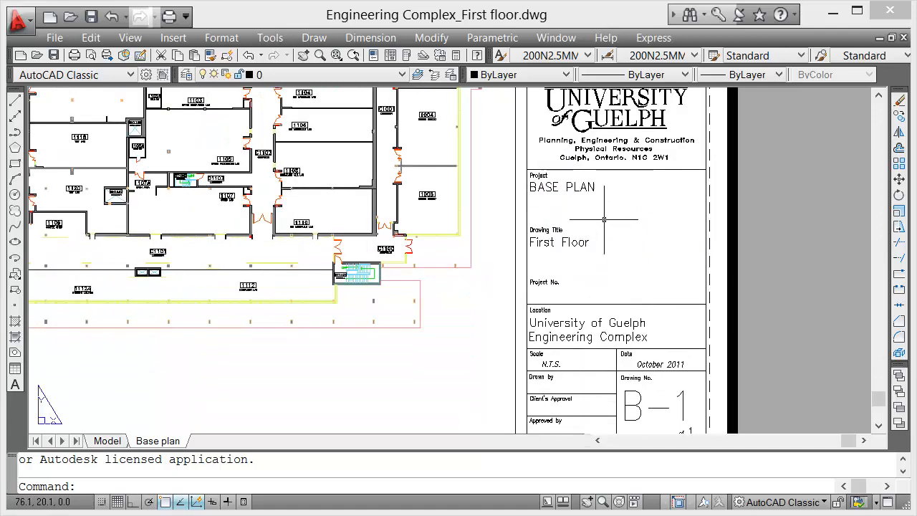
- Flip between the Base plan layout sheet and the Model tab, finishing in model space
scroll(down, 3)
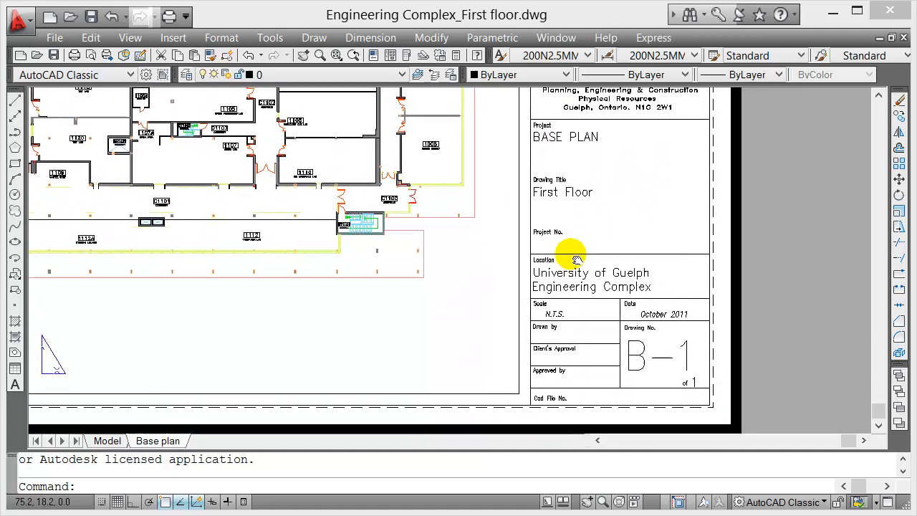
scroll(down, 3)
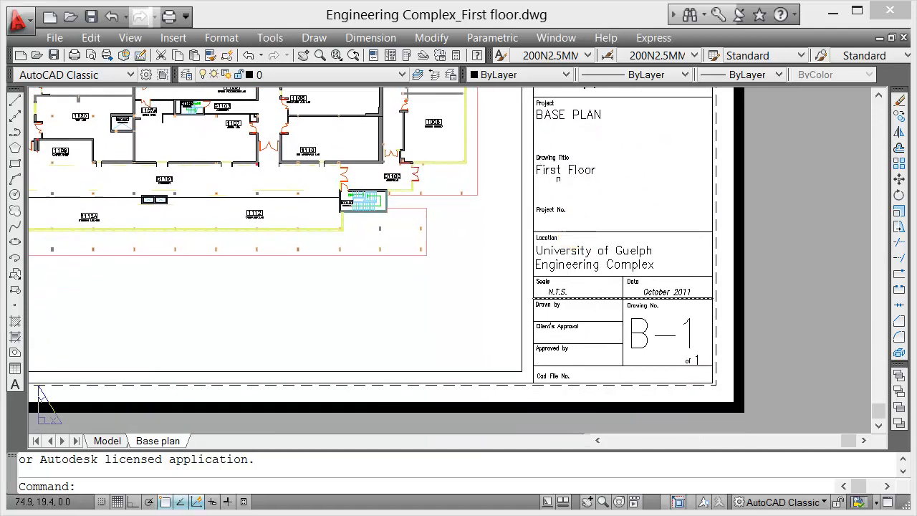
mouse_move(561, 304)
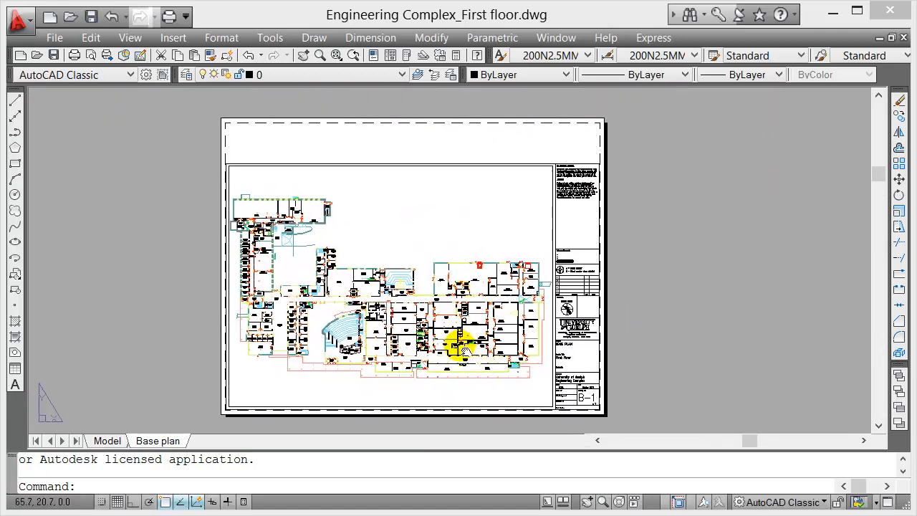
click(157, 442)
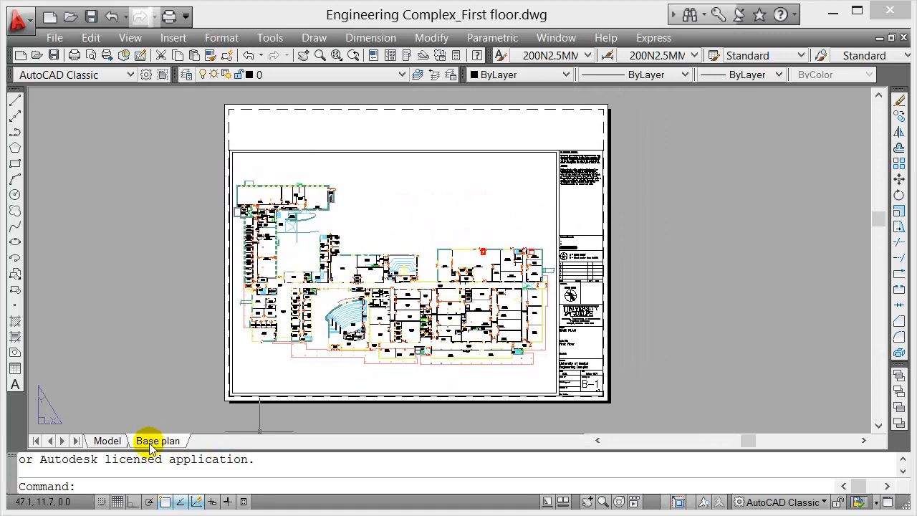
click(108, 441)
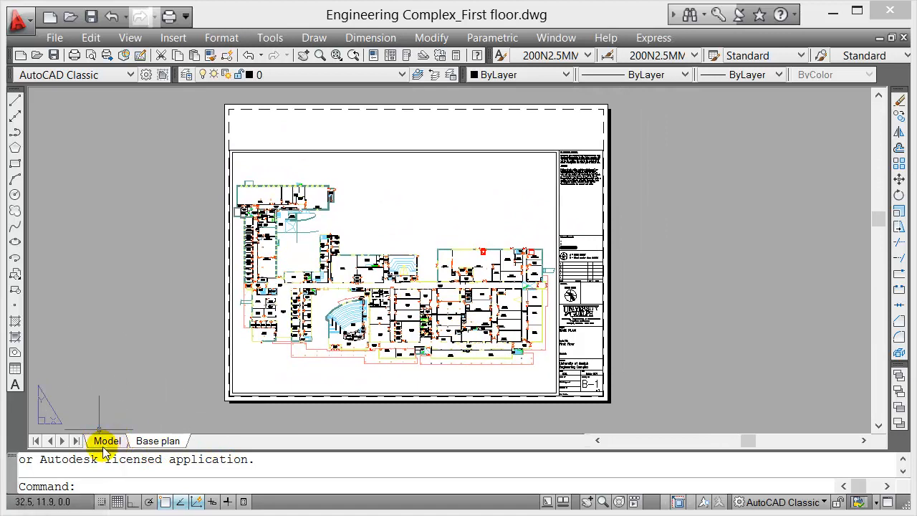
click(106, 442)
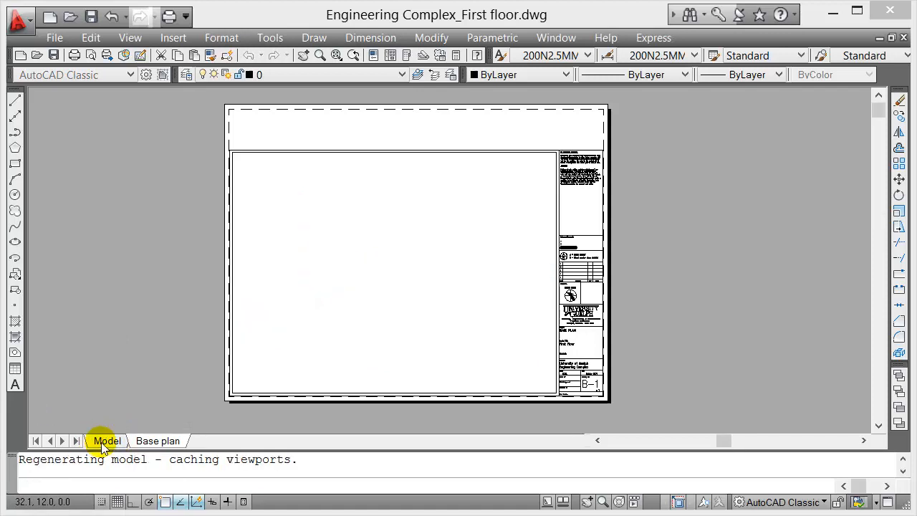
click(106, 441)
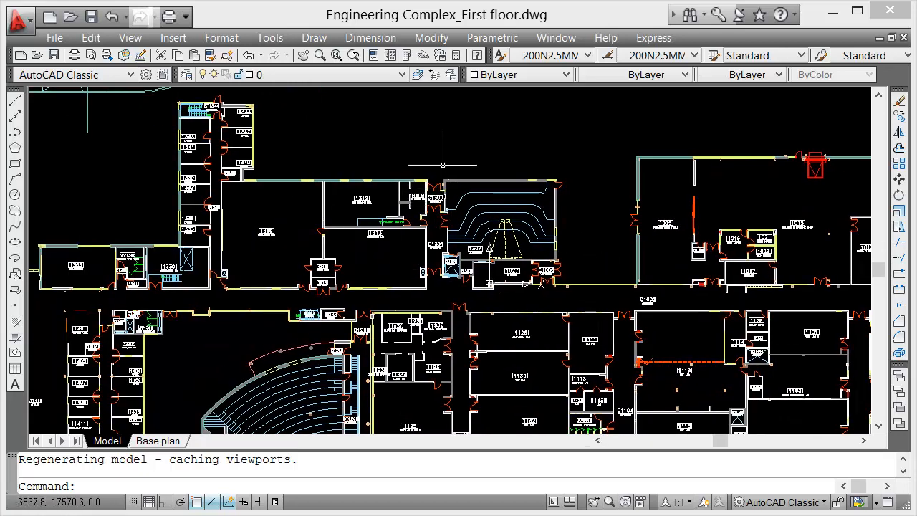
scroll(down, 3)
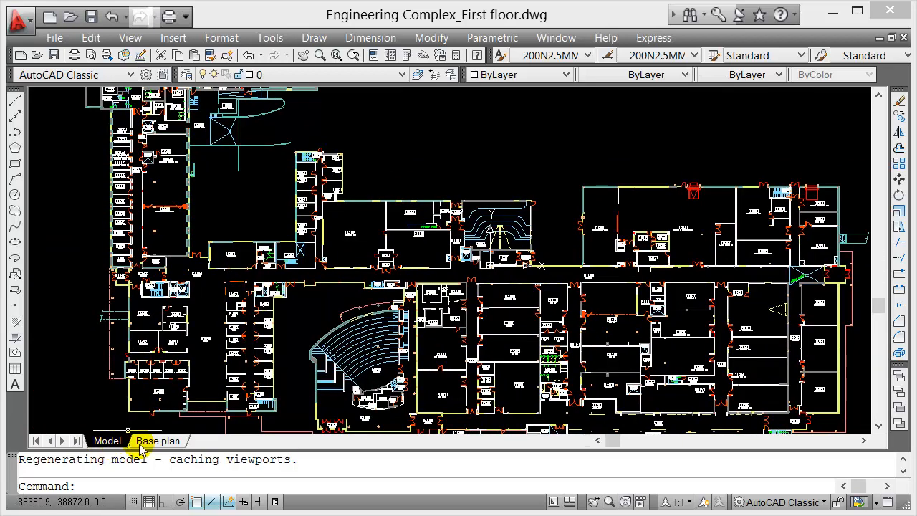
click(158, 441)
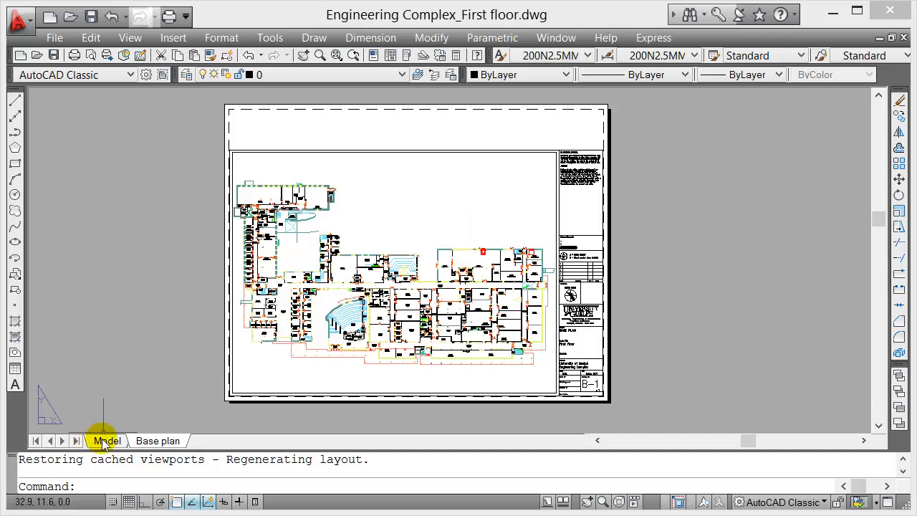
click(106, 441)
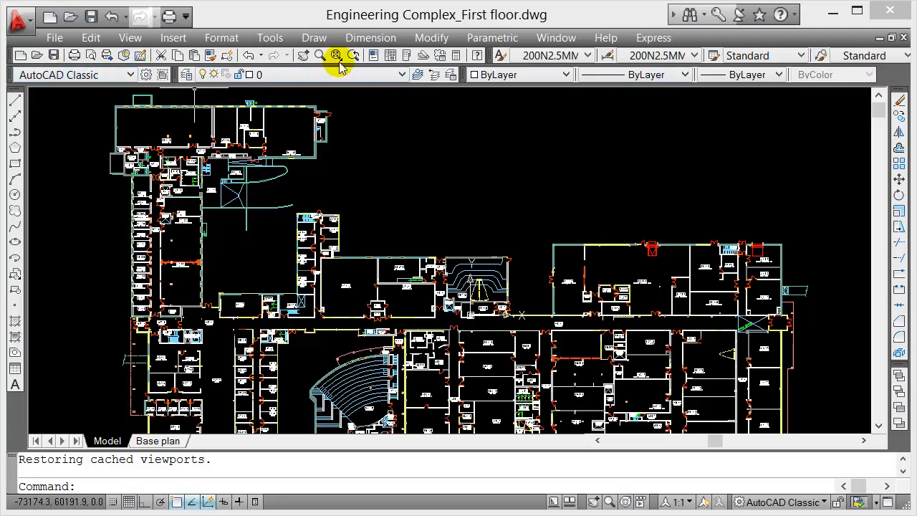
mouse_move(185, 75)
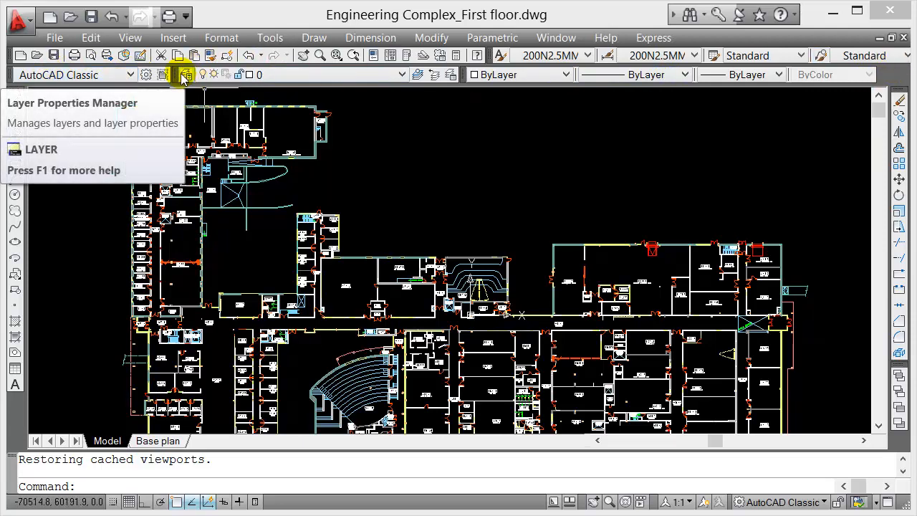
click(185, 75)
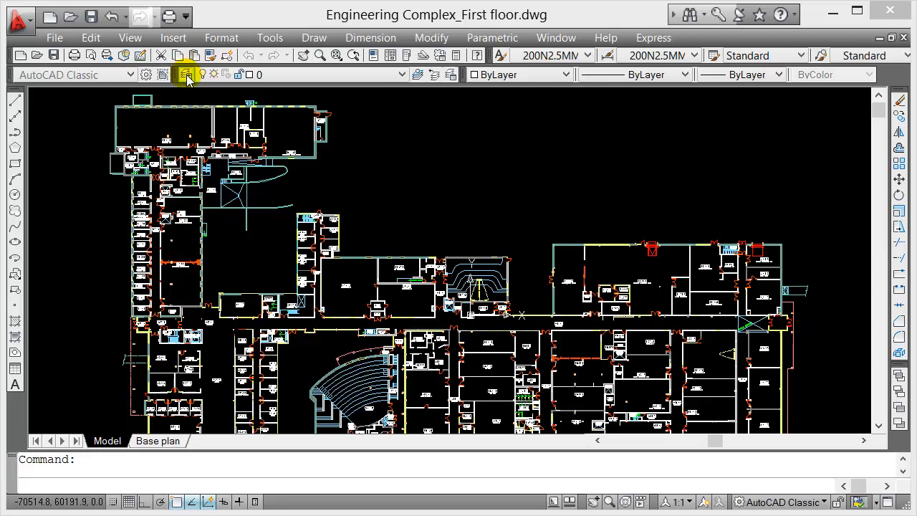
click(185, 75)
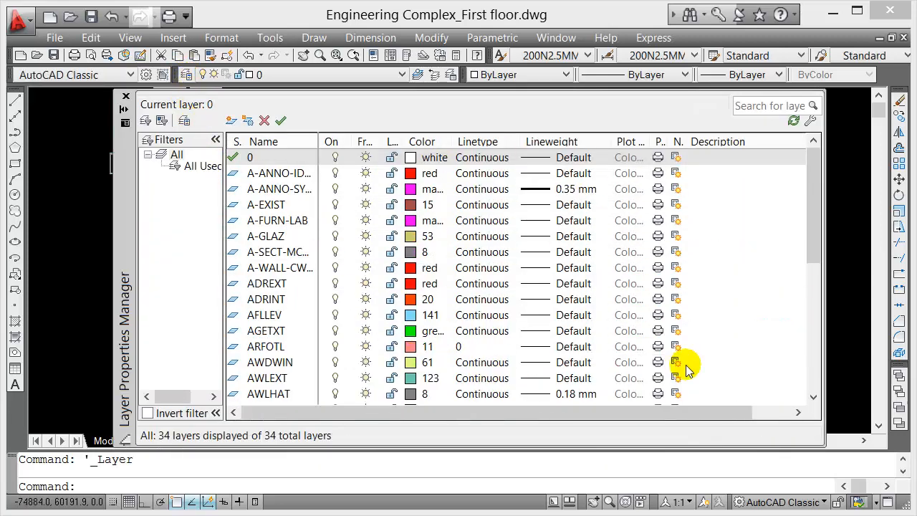
scroll(down, 3)
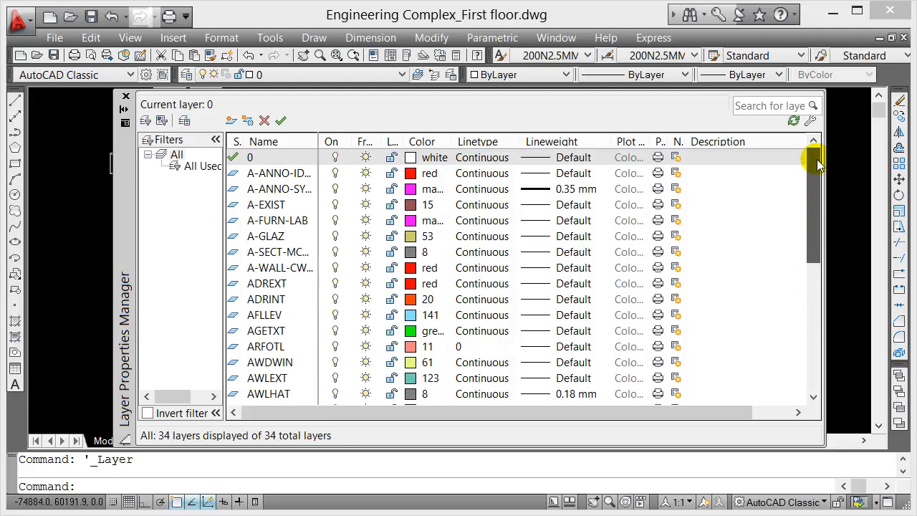
scroll(down, 3)
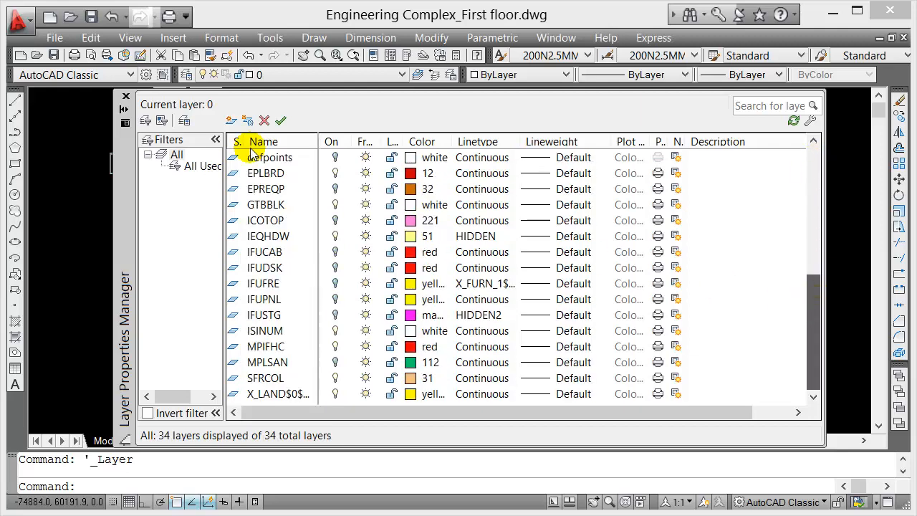
click(126, 95)
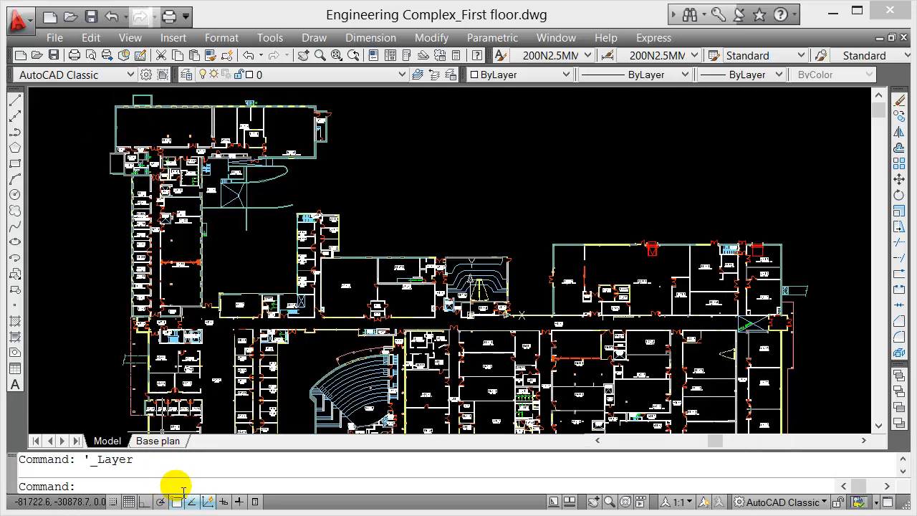
text(l)
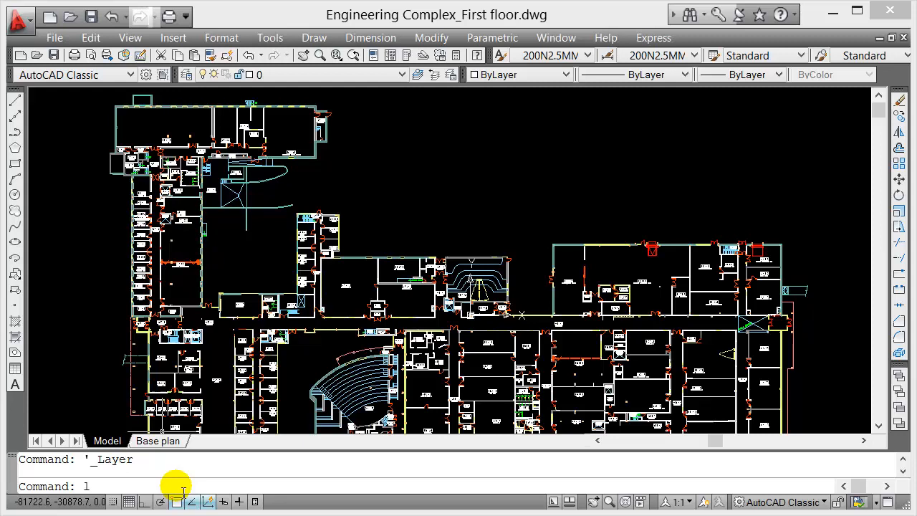
text(ayer)
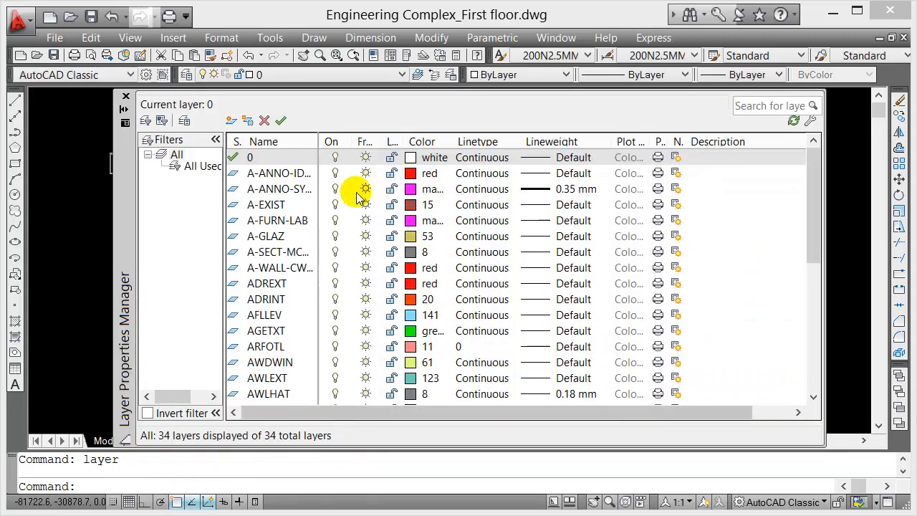
mouse_move(521, 201)
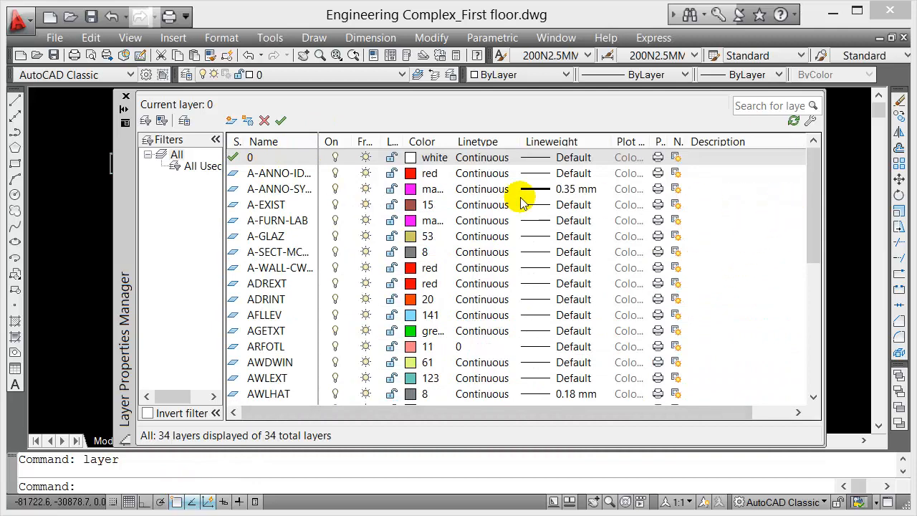
scroll(down, 3)
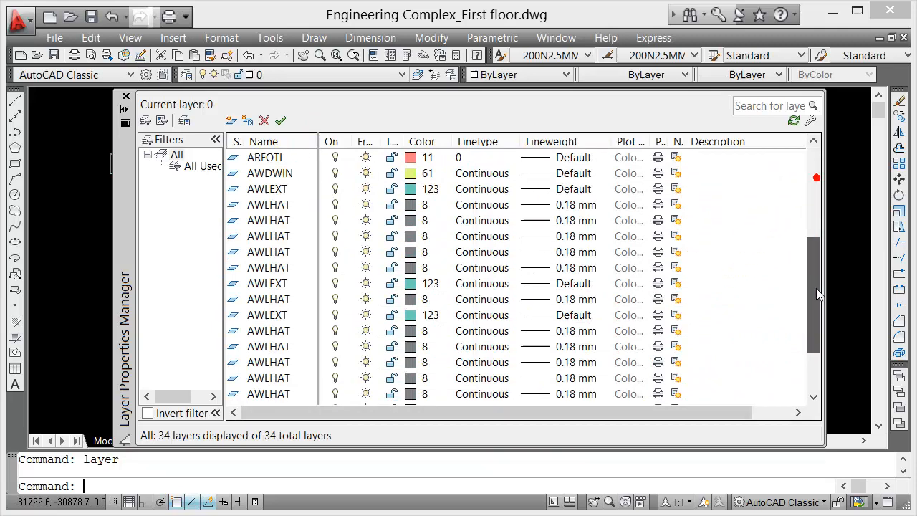
scroll(up, 3)
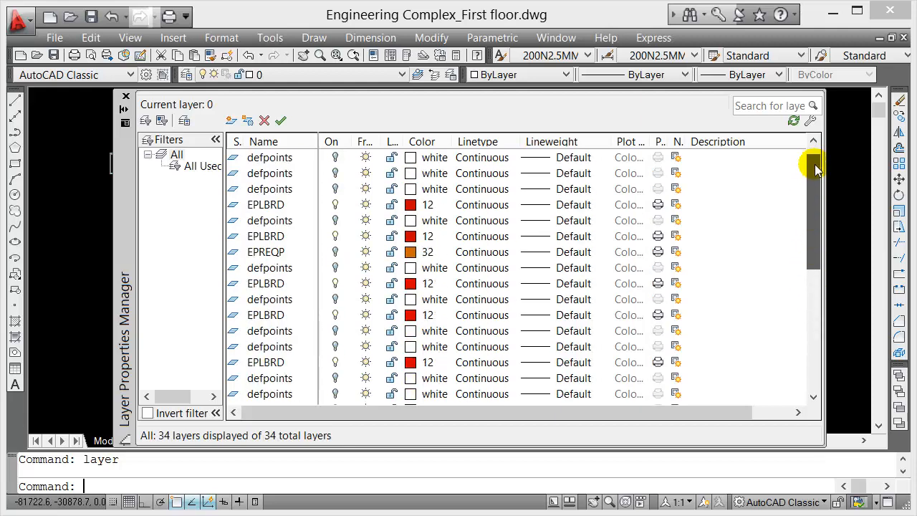
scroll(up, 3)
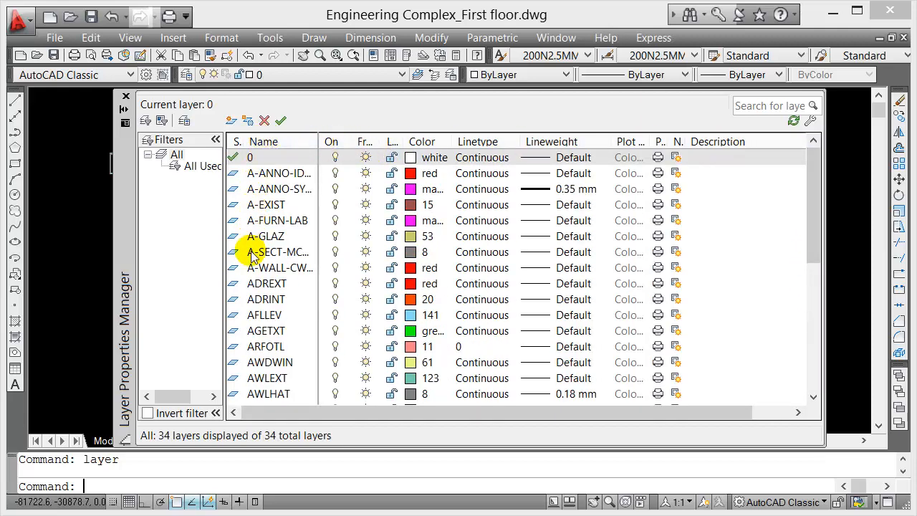
click(267, 329)
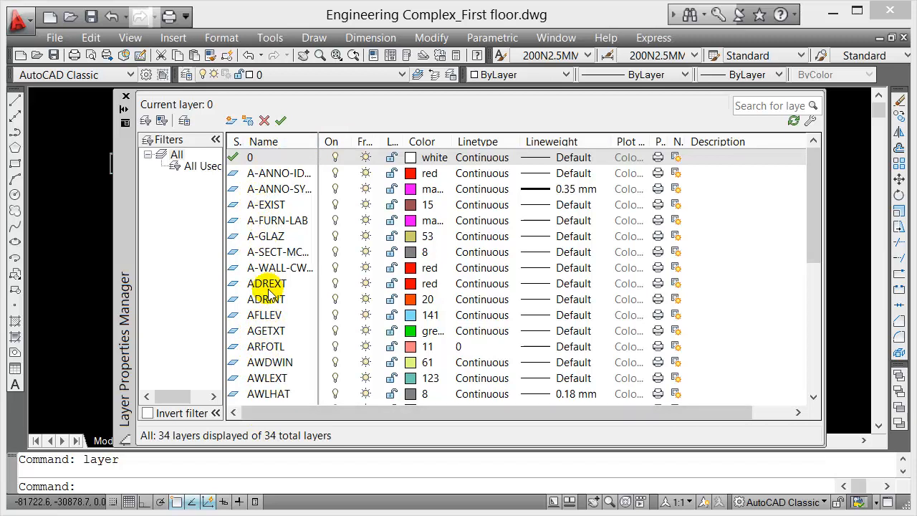
mouse_move(819, 240)
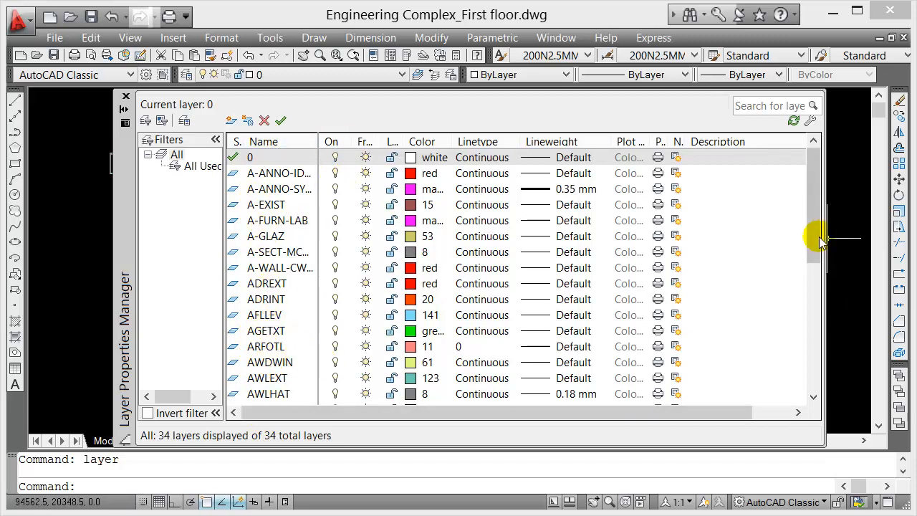
scroll(down, 3)
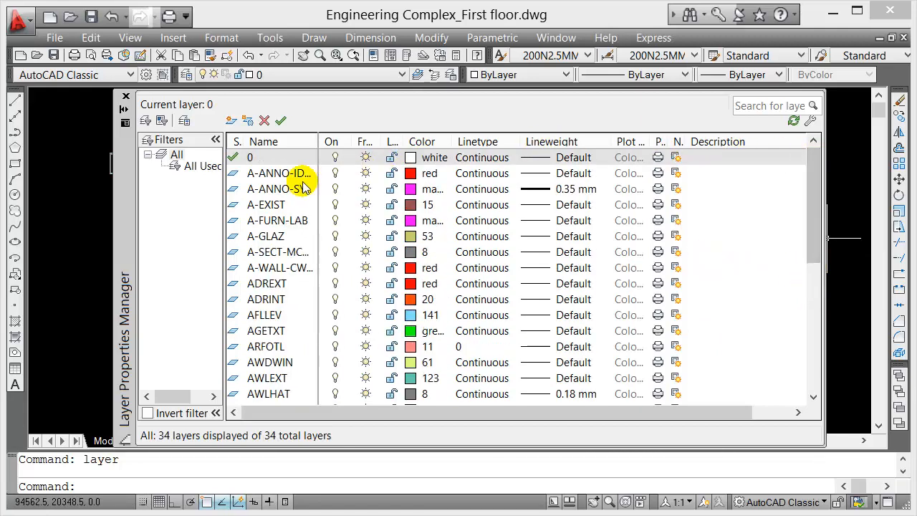
mouse_move(763, 265)
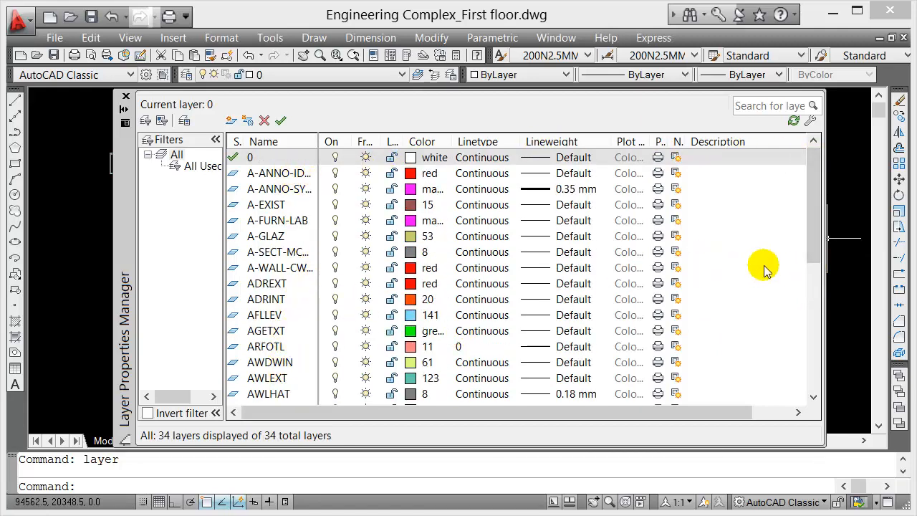
mouse_move(831, 204)
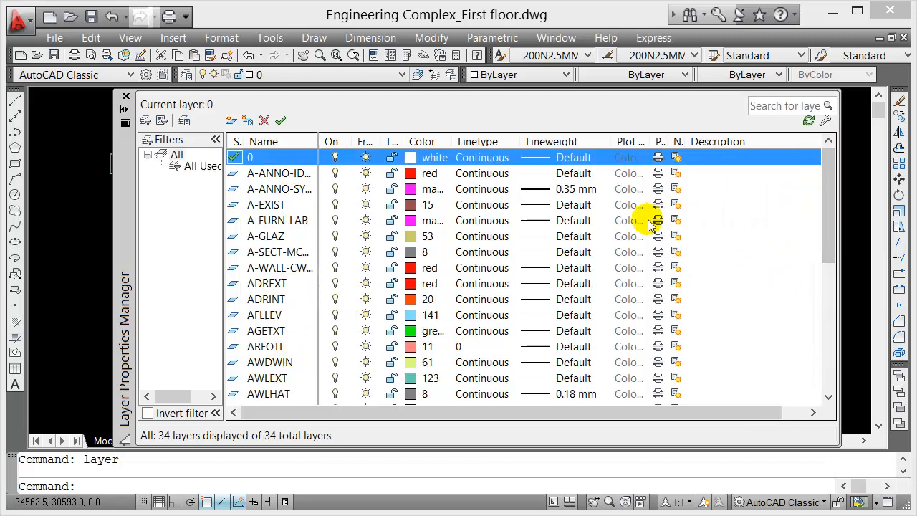
mouse_move(318, 158)
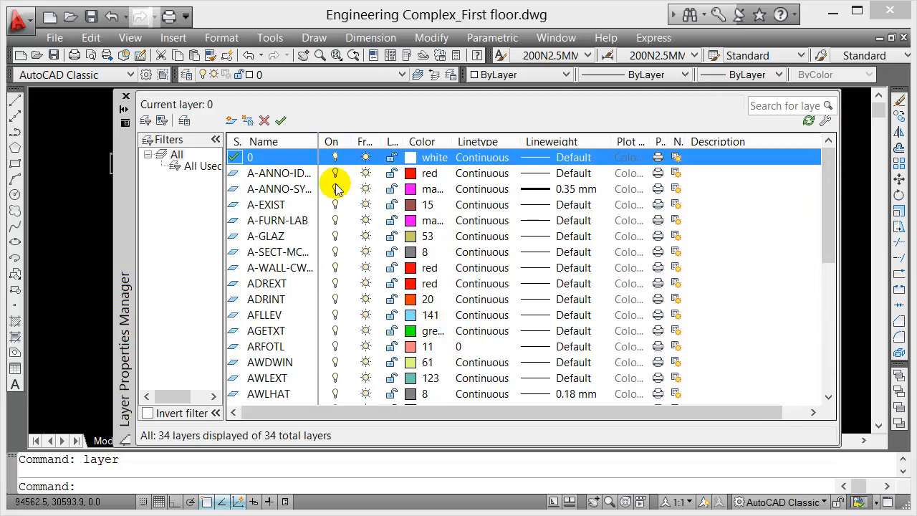
mouse_move(828, 223)
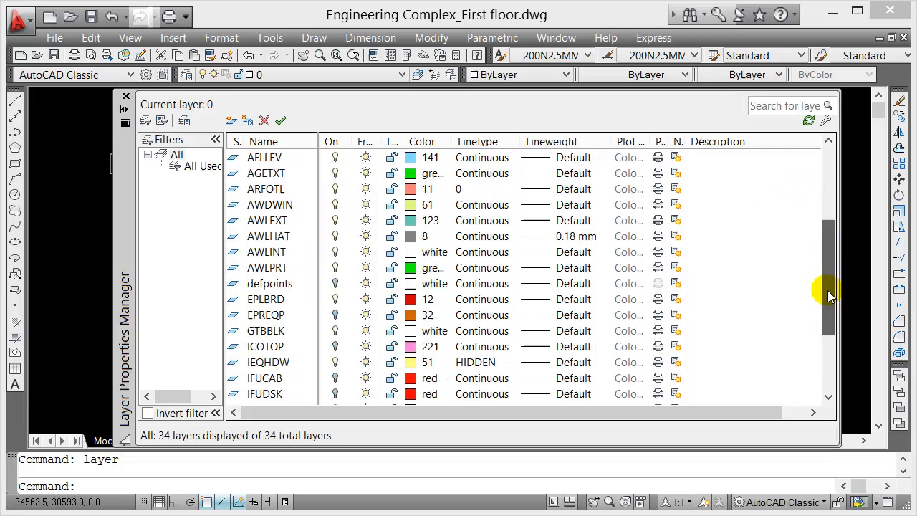
mouse_move(344, 327)
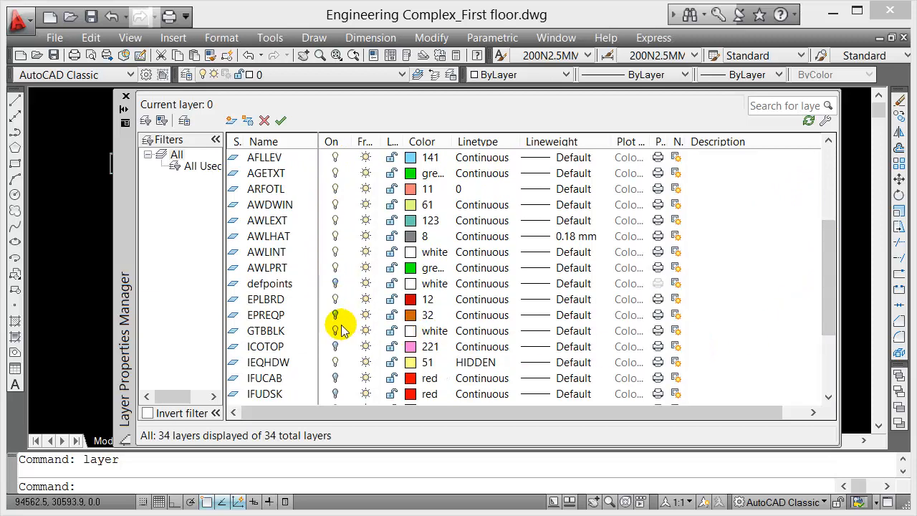
mouse_move(335, 316)
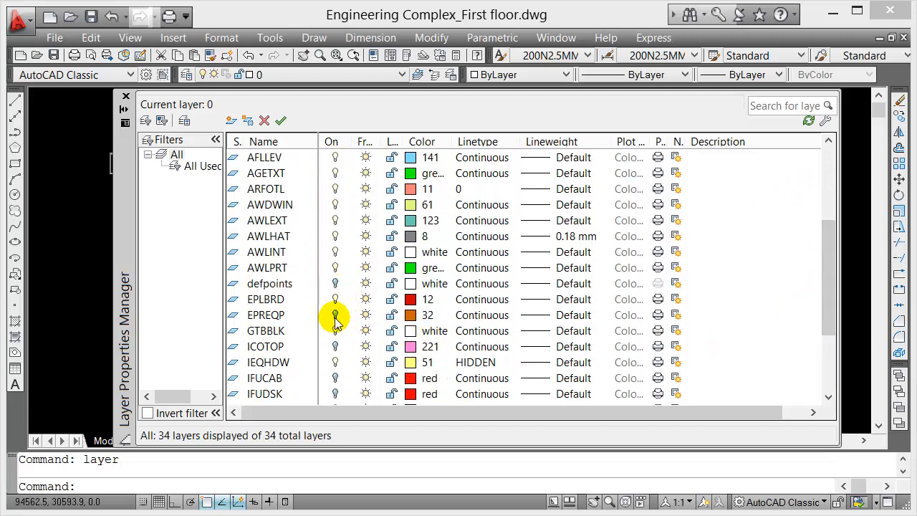
mouse_move(337, 355)
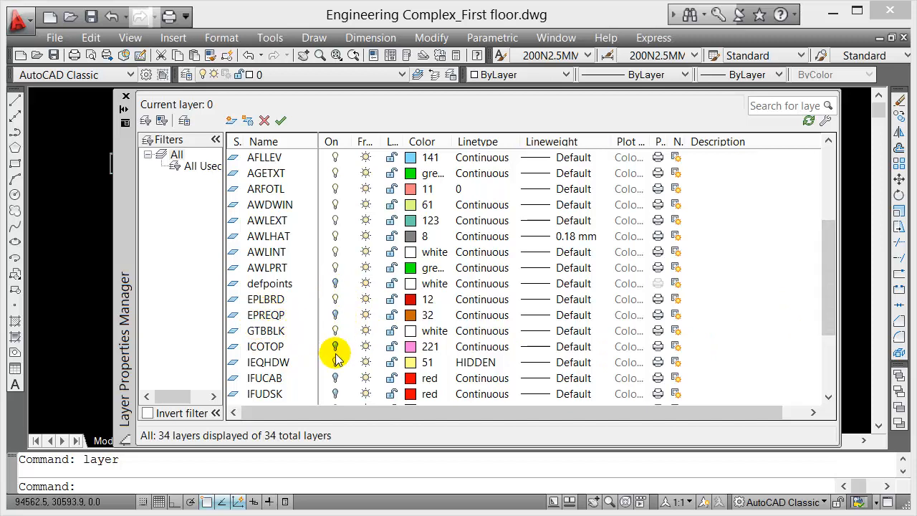
scroll(down, 3)
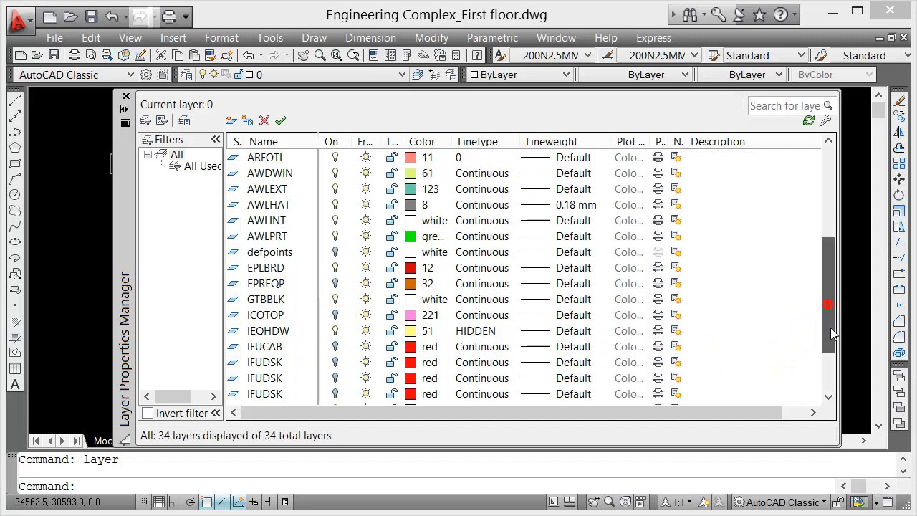
scroll(down, 3)
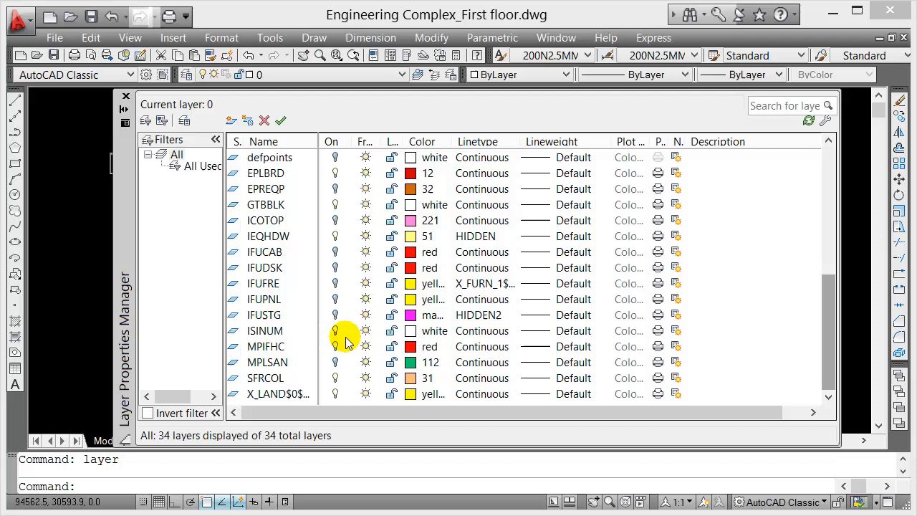
mouse_move(272, 379)
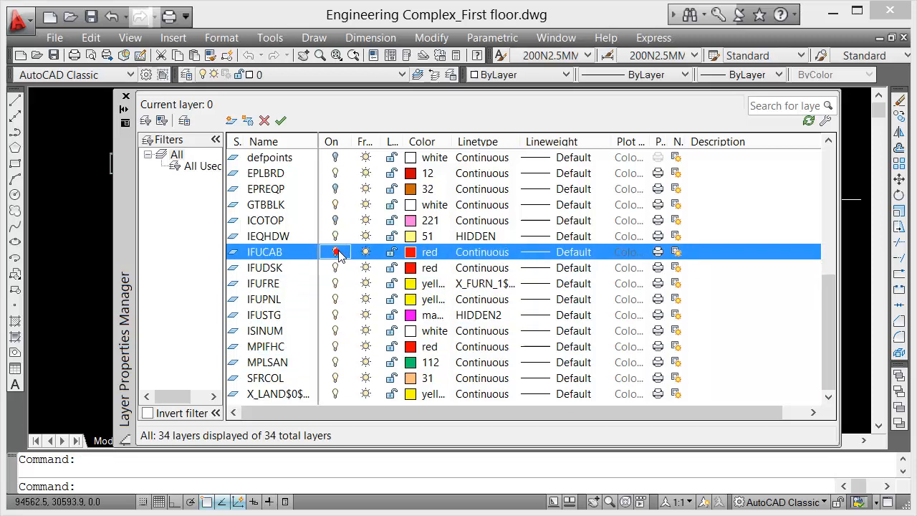
click(265, 220)
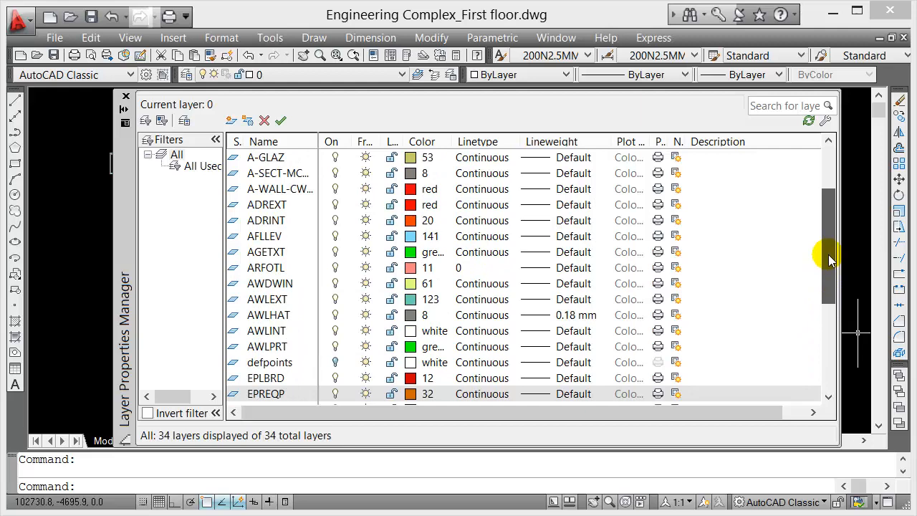
click(270, 361)
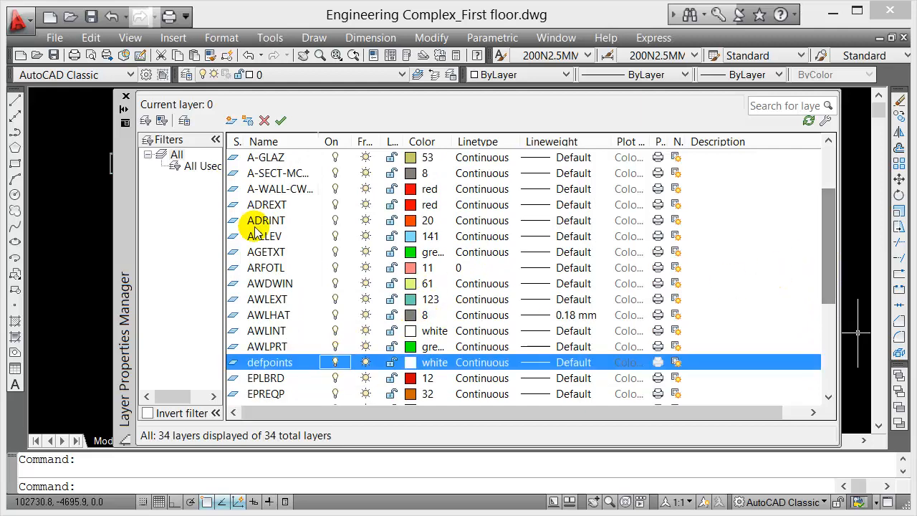
mouse_move(126, 97)
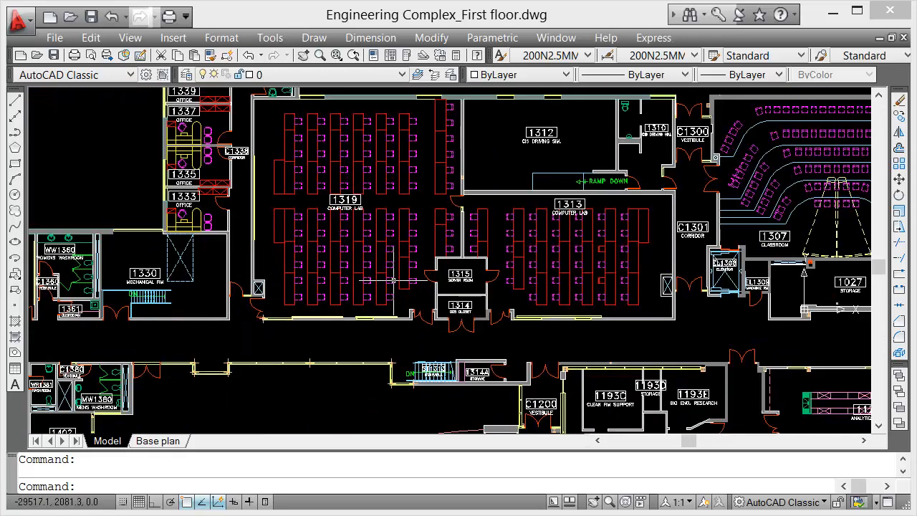
mouse_move(515, 281)
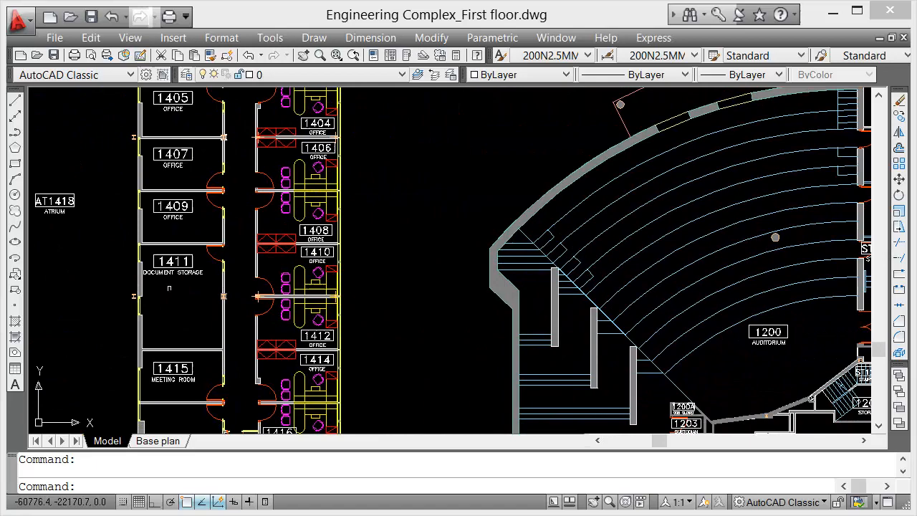
mouse_move(172, 223)
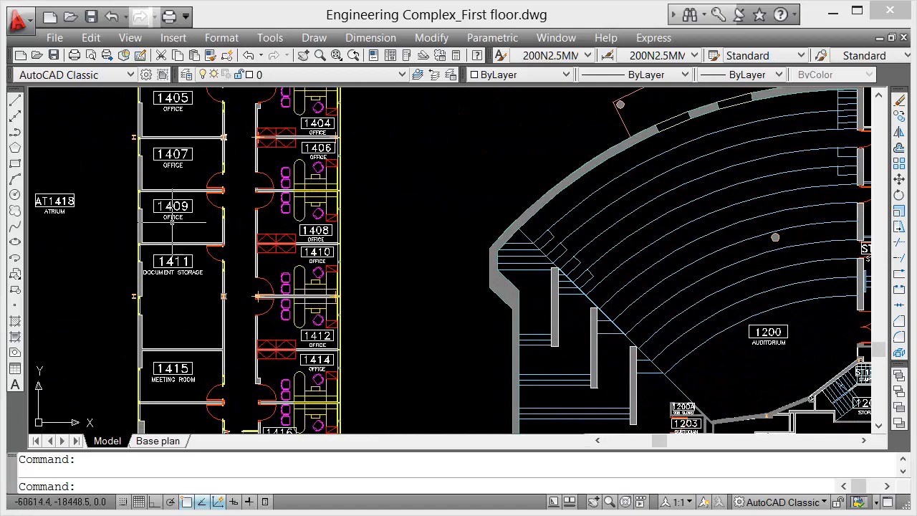
- Zoom around the first floor plan to look it over with the layer list closed
scroll(down, 3)
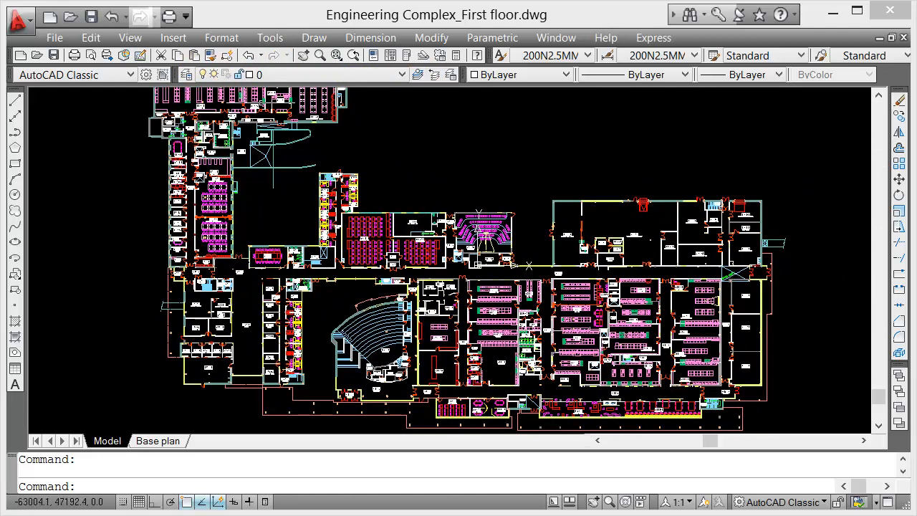
mouse_move(186, 74)
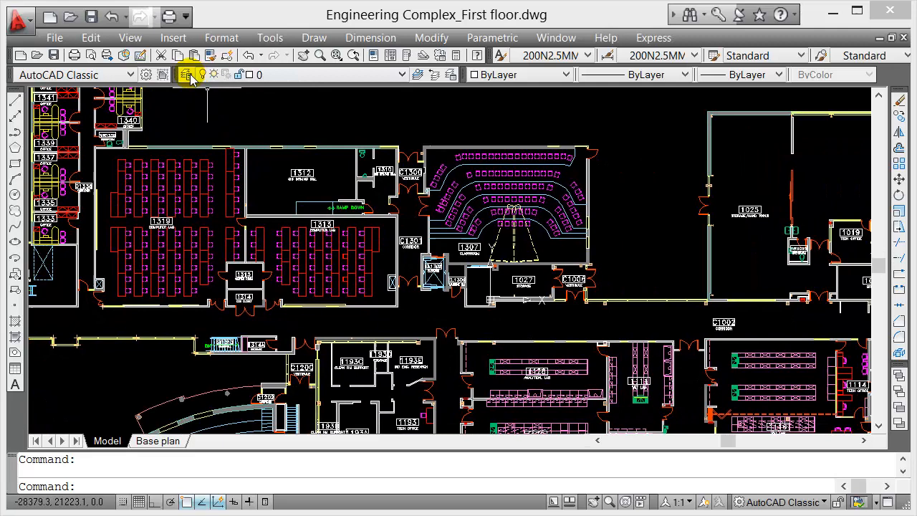
- Reopen the Layer Properties Manager and scroll to the IFU furniture layers
click(186, 74)
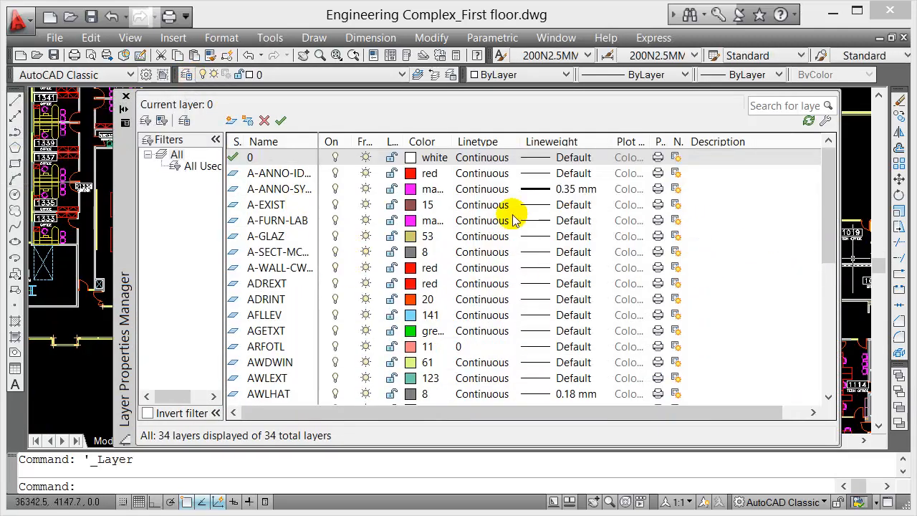
mouse_move(358, 158)
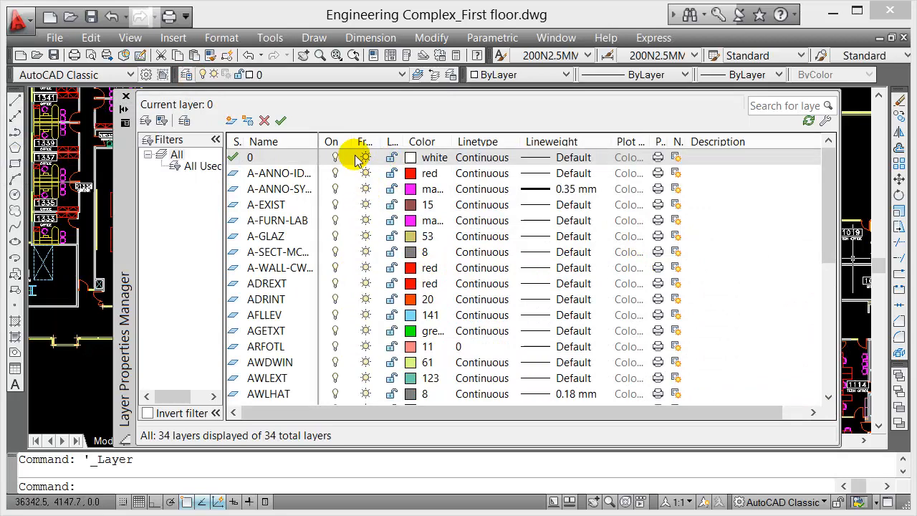
mouse_move(392, 141)
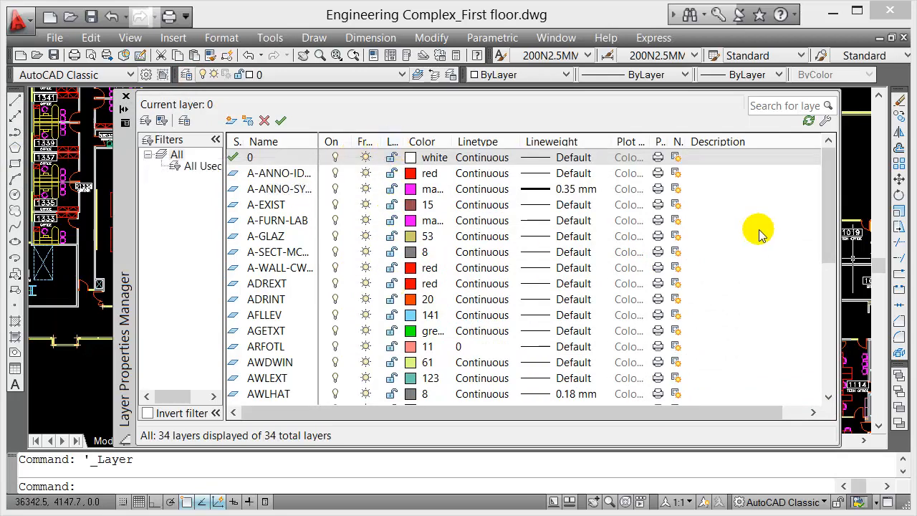
scroll(down, 3)
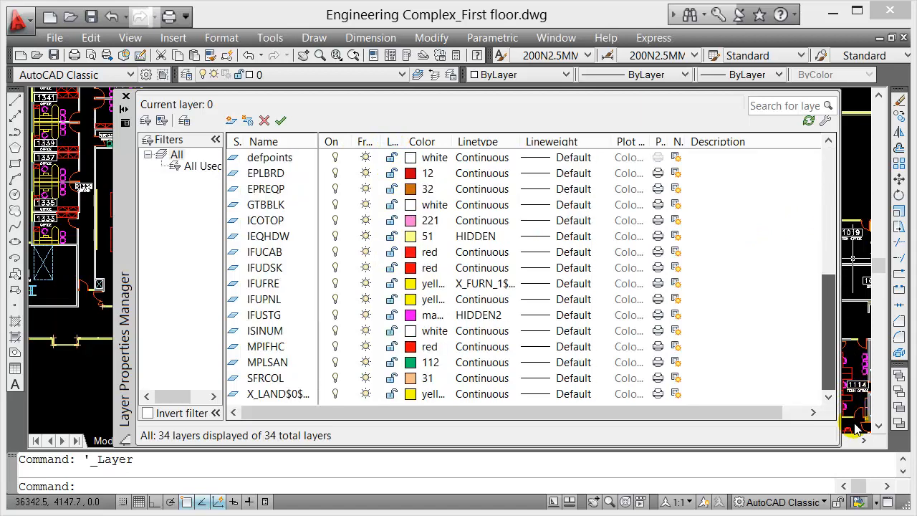
scroll(up, 3)
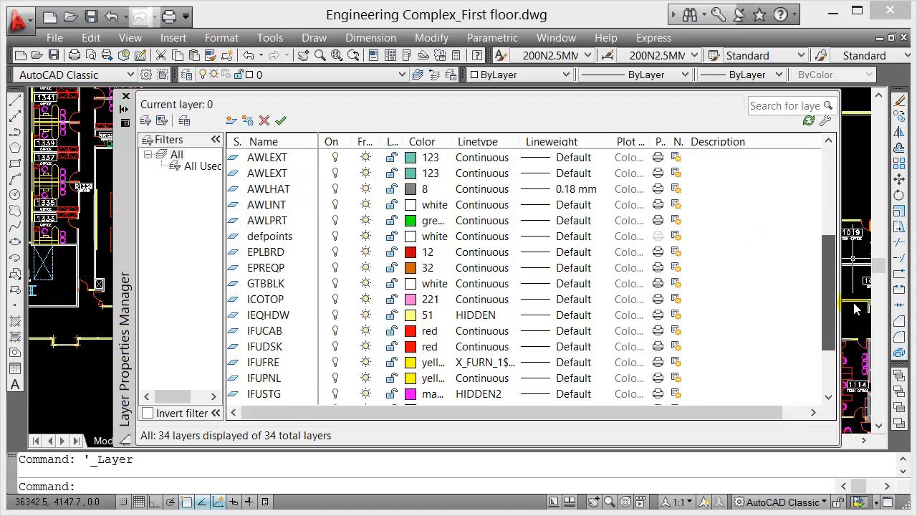
scroll(up, 3)
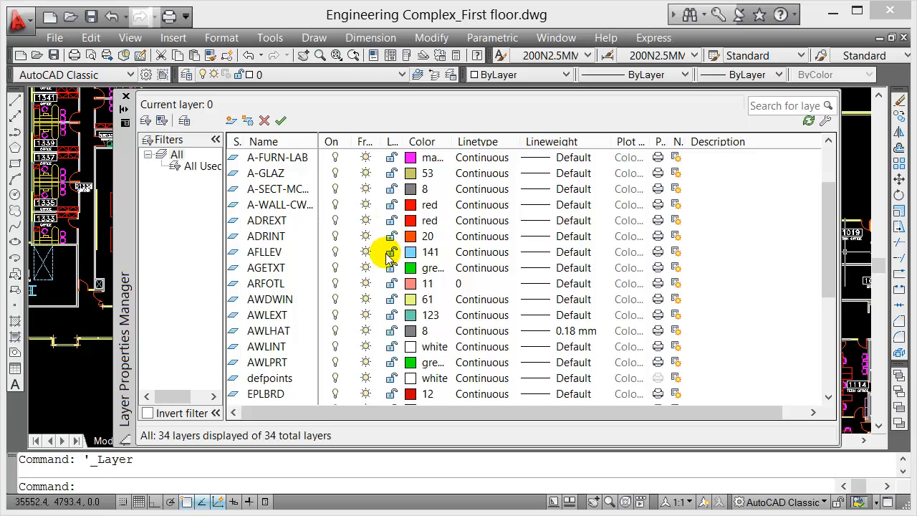
mouse_move(392, 221)
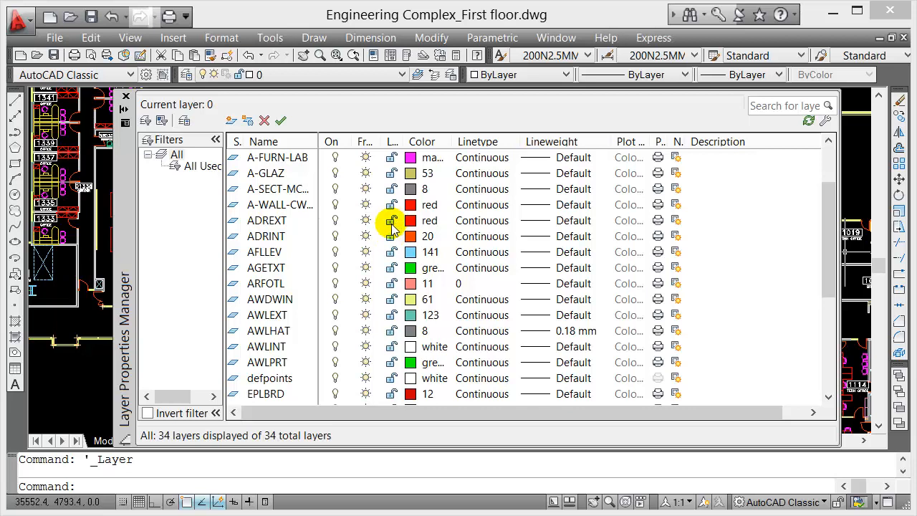
mouse_move(834, 240)
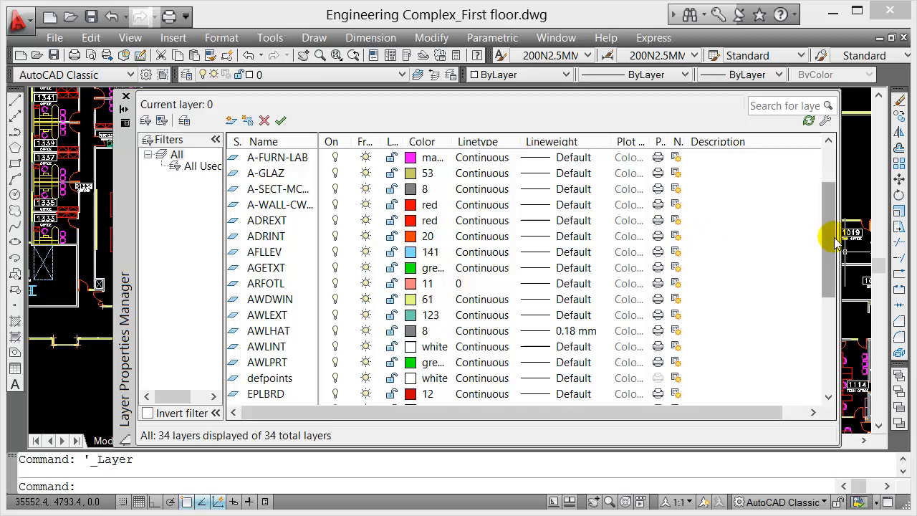
scroll(up, 3)
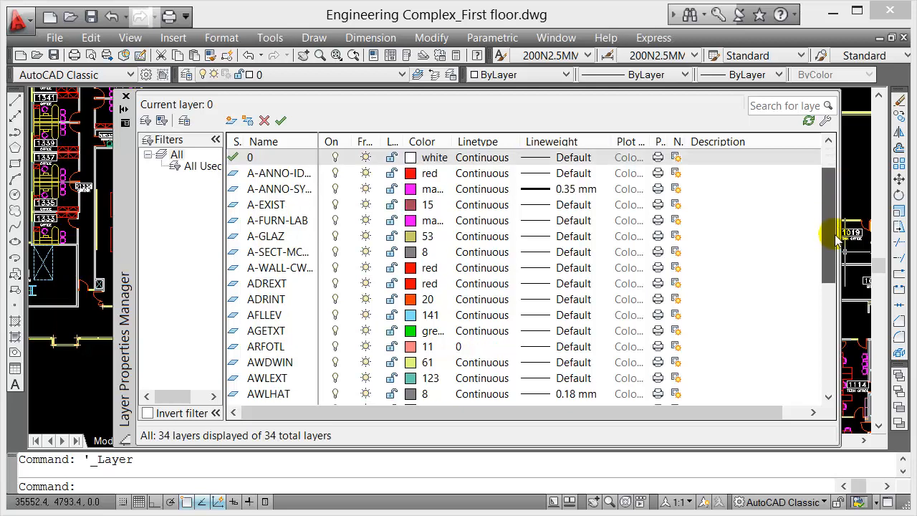
scroll(down, 3)
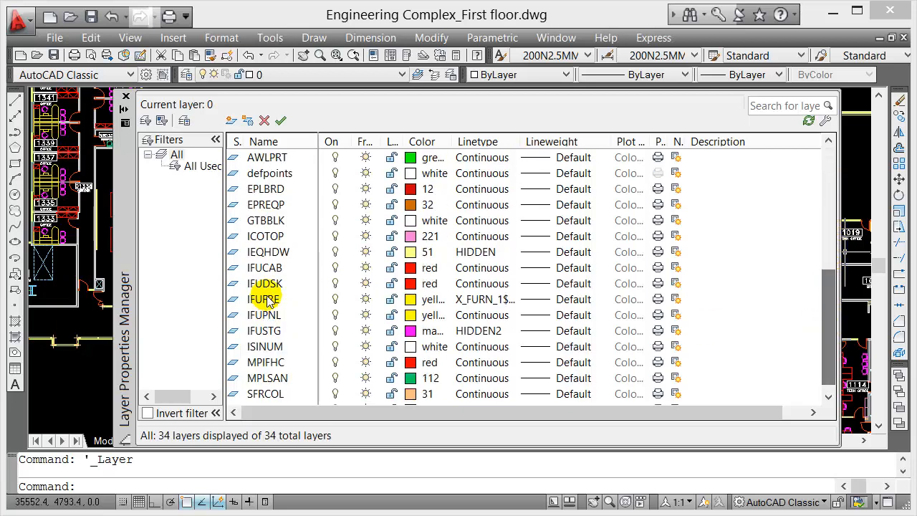
mouse_move(301, 268)
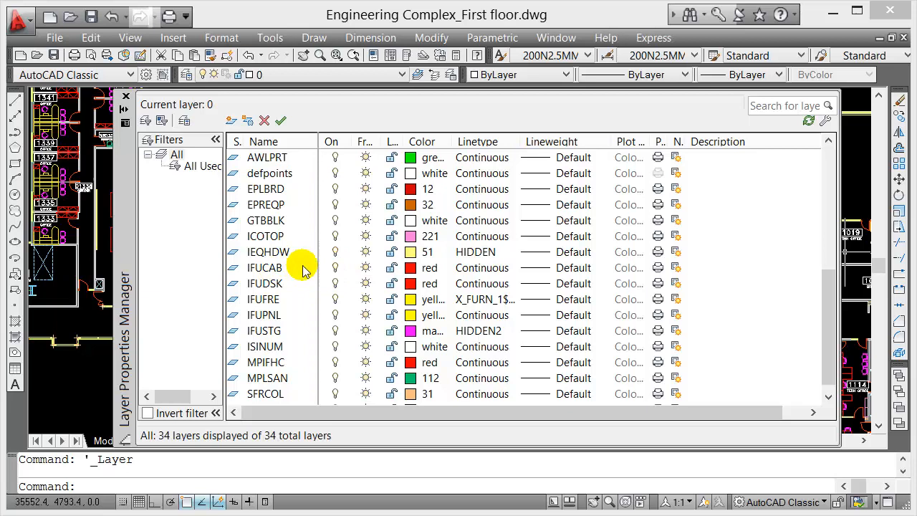
mouse_move(255, 268)
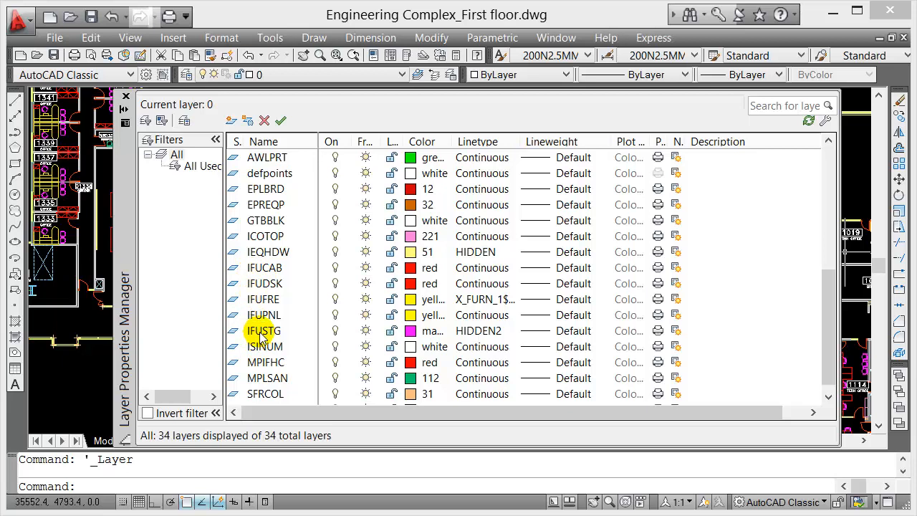
mouse_move(393, 330)
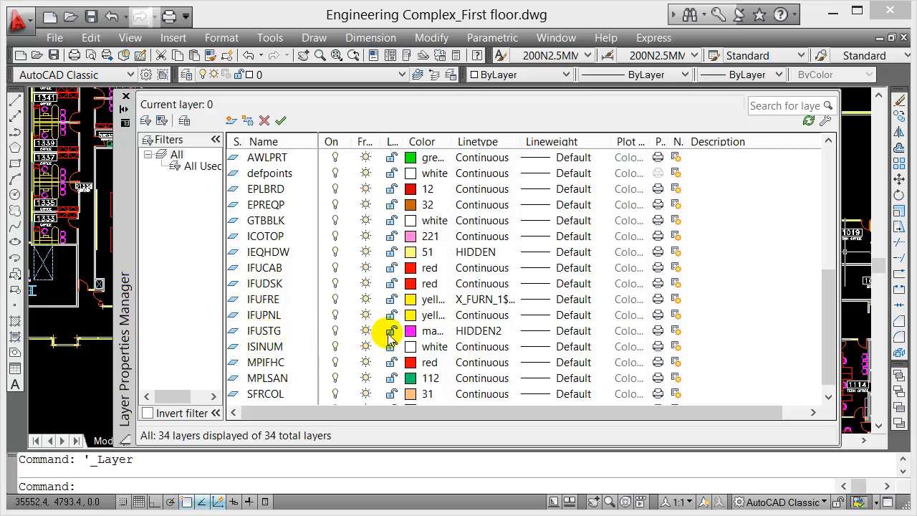
- Lock the IFUSTG furniture layer and close the layer list
click(264, 315)
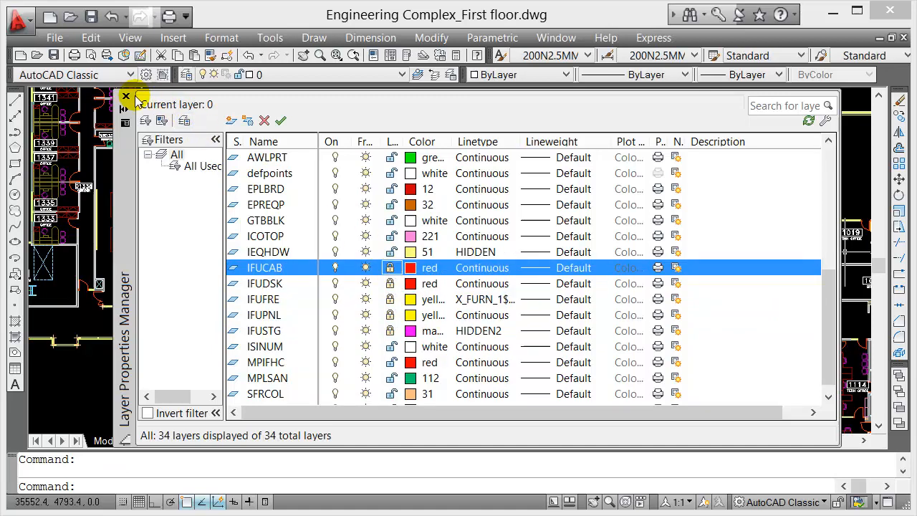
click(126, 95)
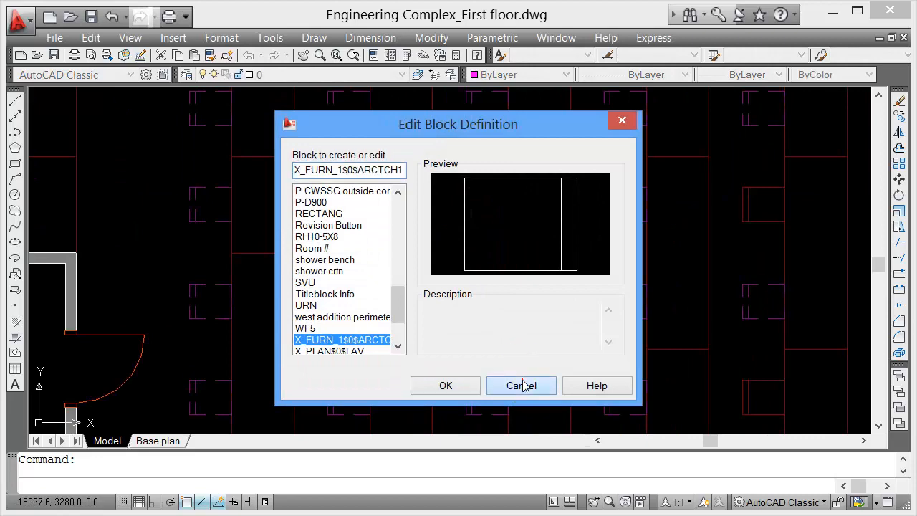
click(521, 386)
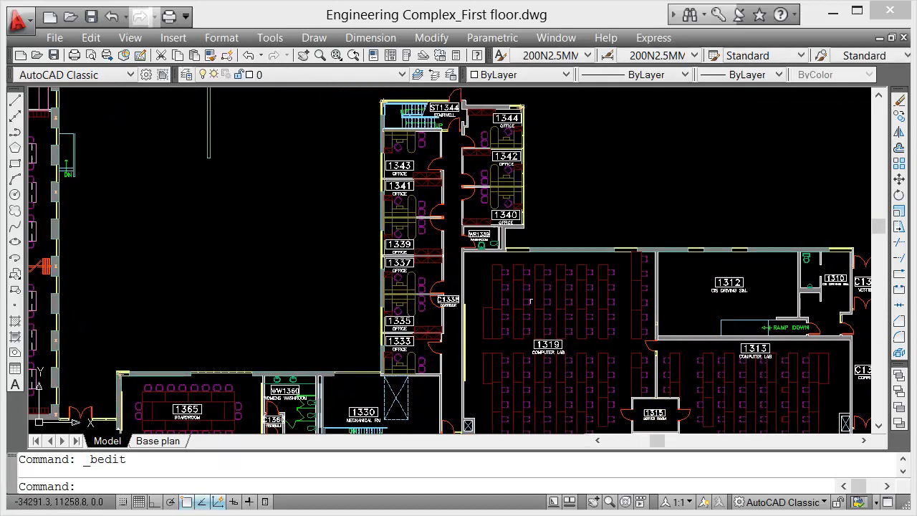
mouse_move(273, 123)
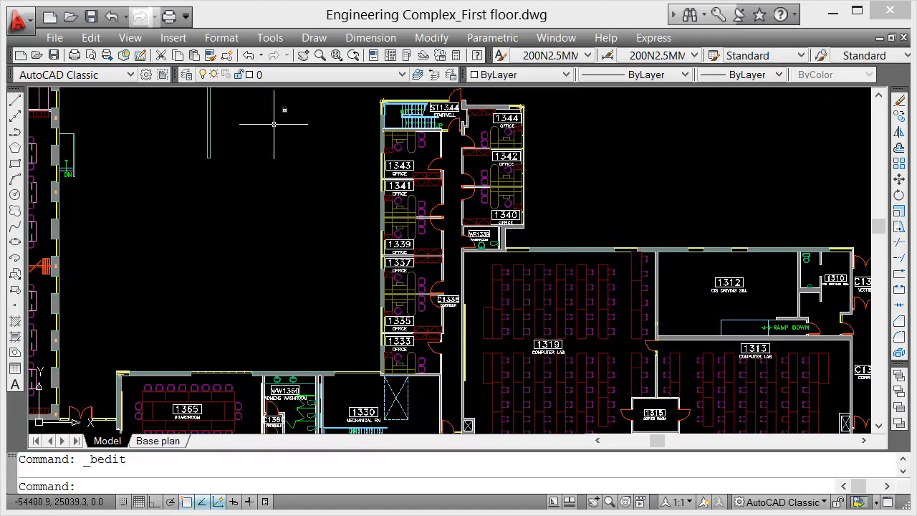
click(186, 75)
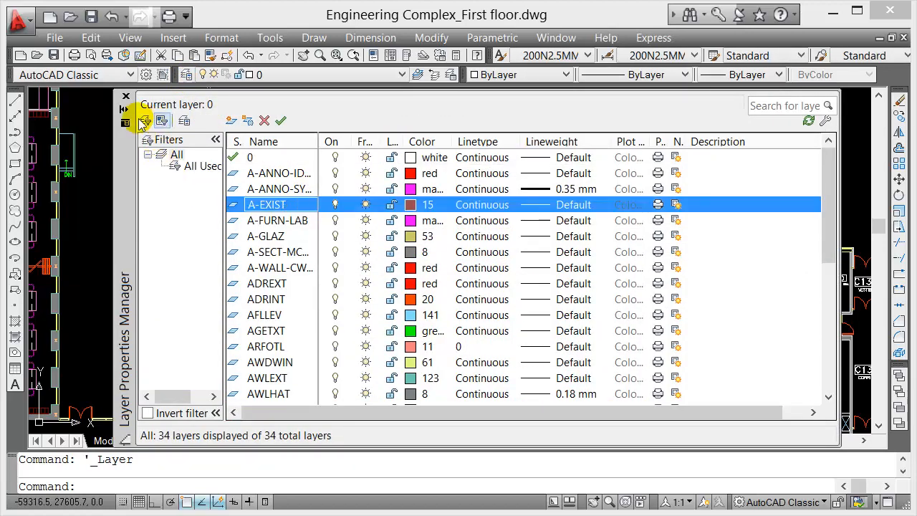
click(126, 94)
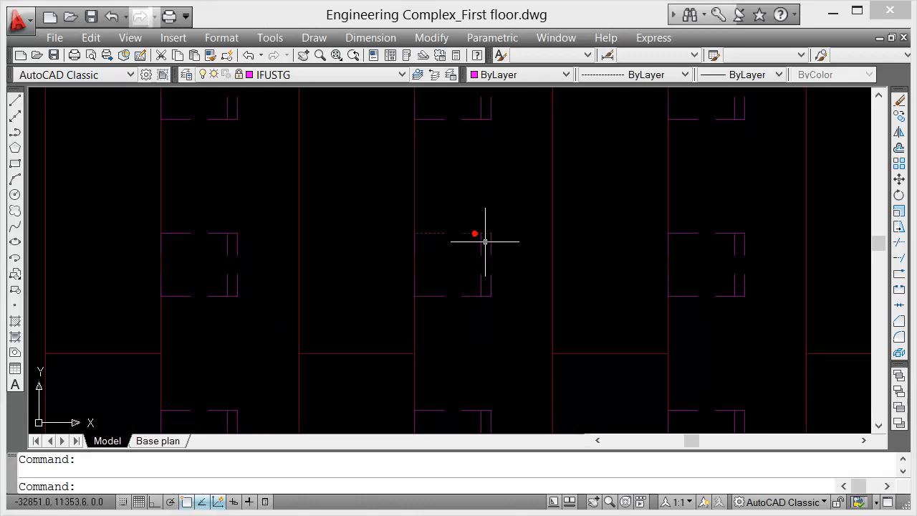
click(484, 241)
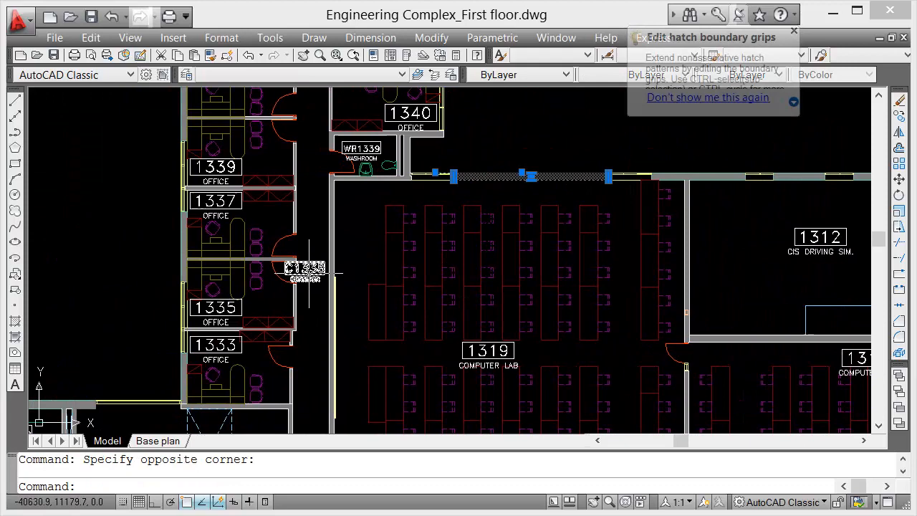
click(301, 273)
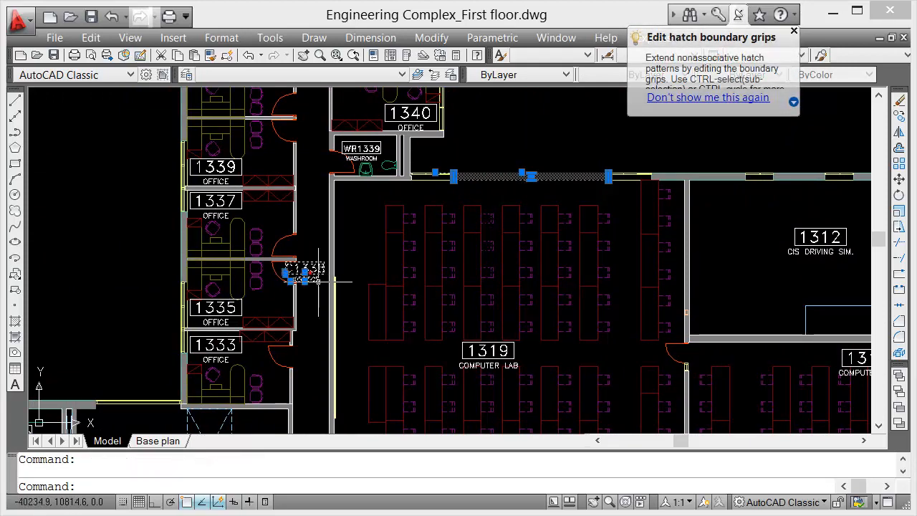
scroll(up, 3)
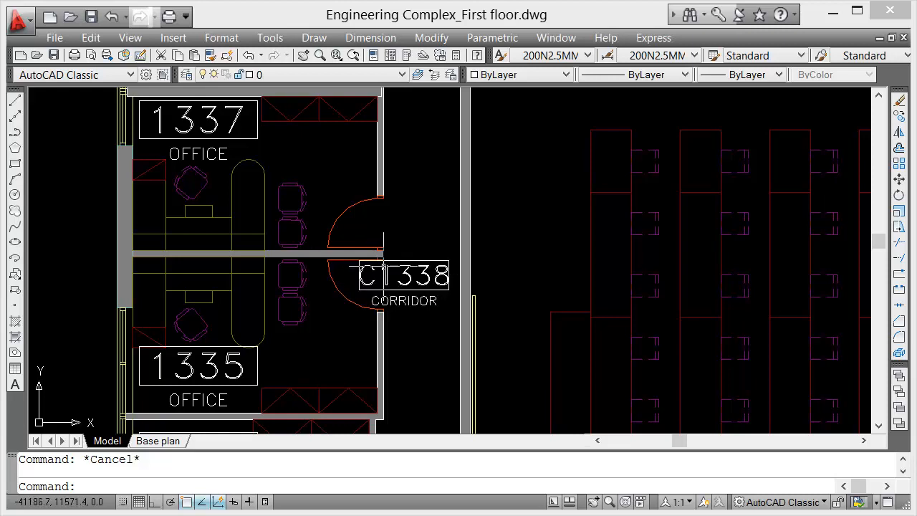
- Select the C1338 corridor label to read its ISINUM layer, then reopen the layer list
click(404, 275)
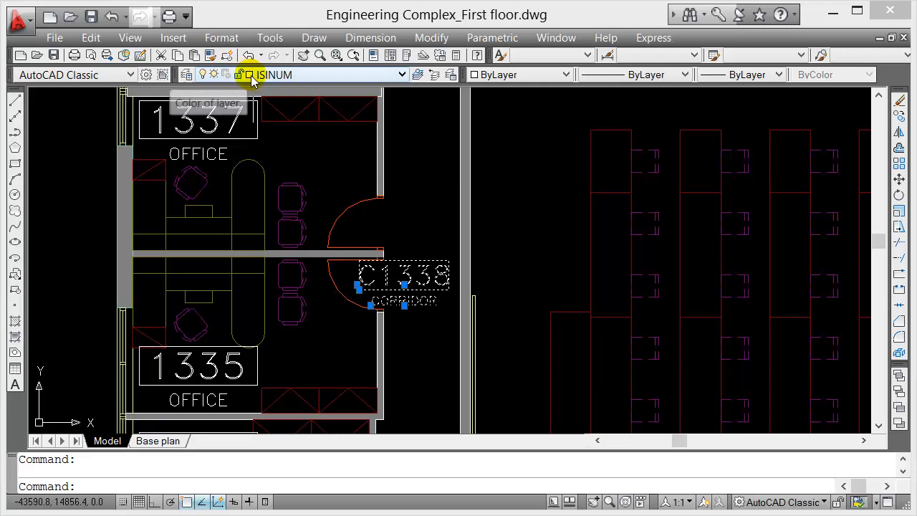
mouse_move(250, 75)
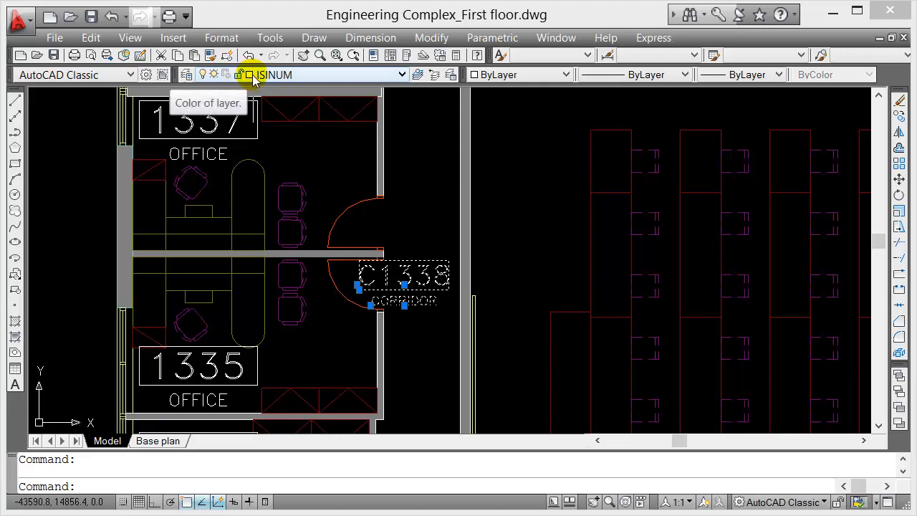
mouse_move(265, 75)
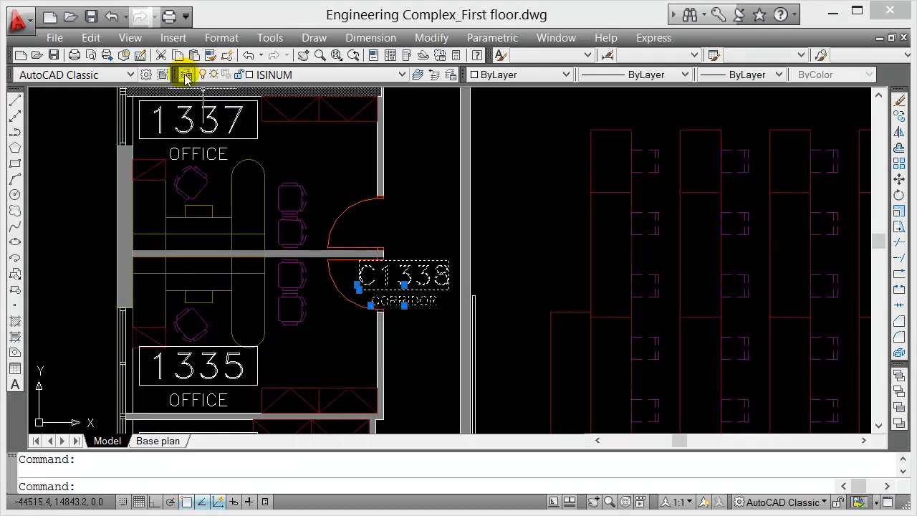
click(185, 74)
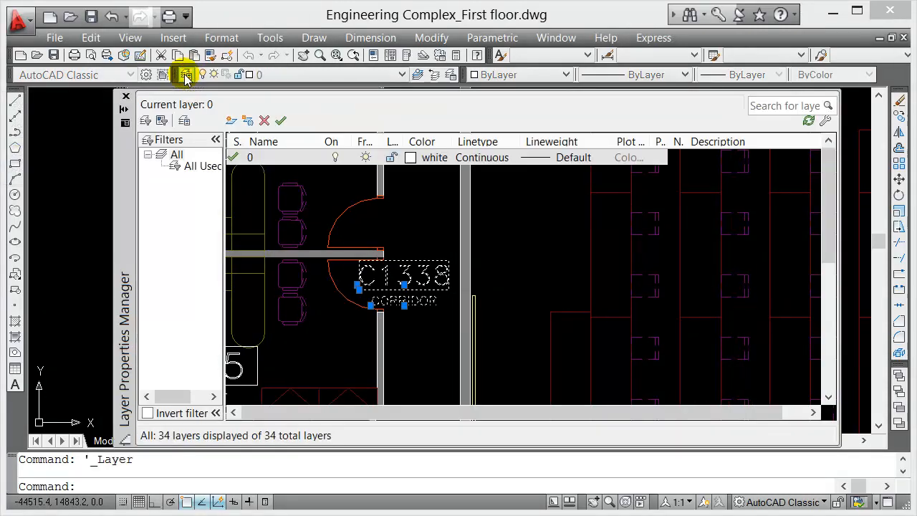
- Scroll the layer list to ISINUM, close it, and reselect the C1338 CORRIDOR label on that layer
click(184, 74)
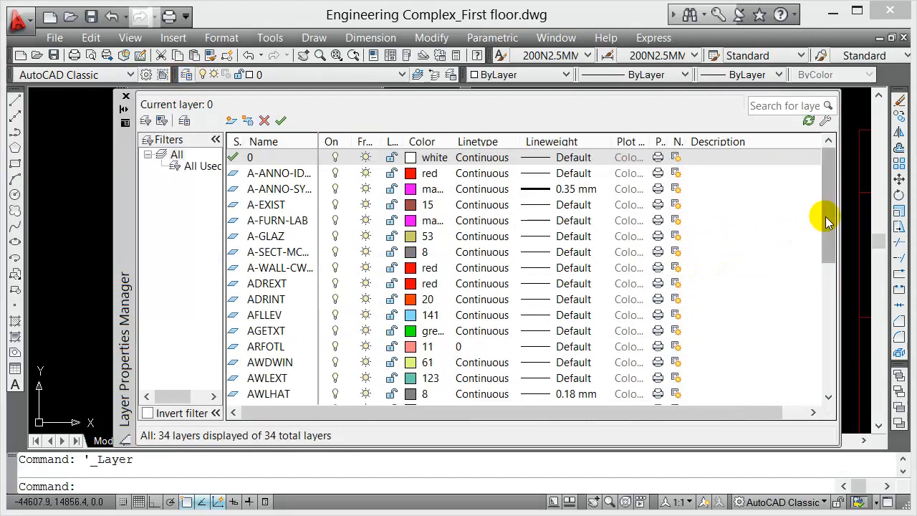
scroll(down, 3)
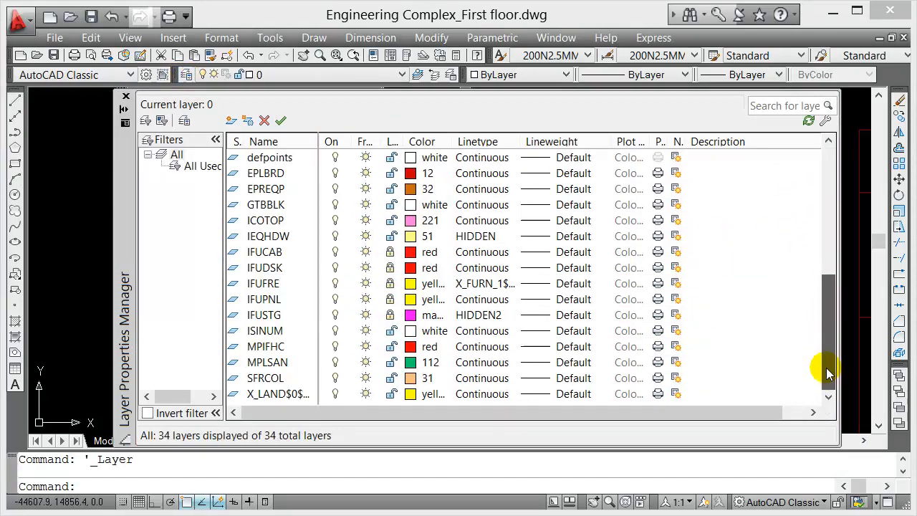
scroll(up, 3)
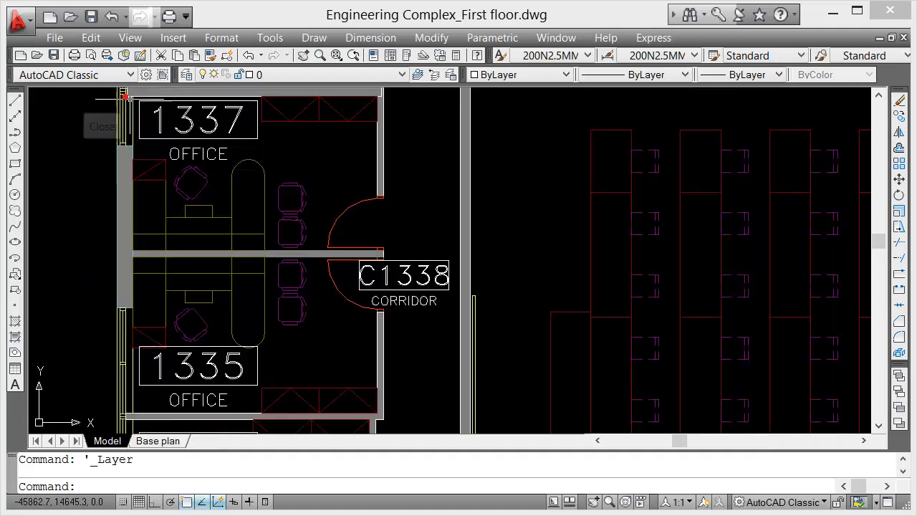
click(402, 275)
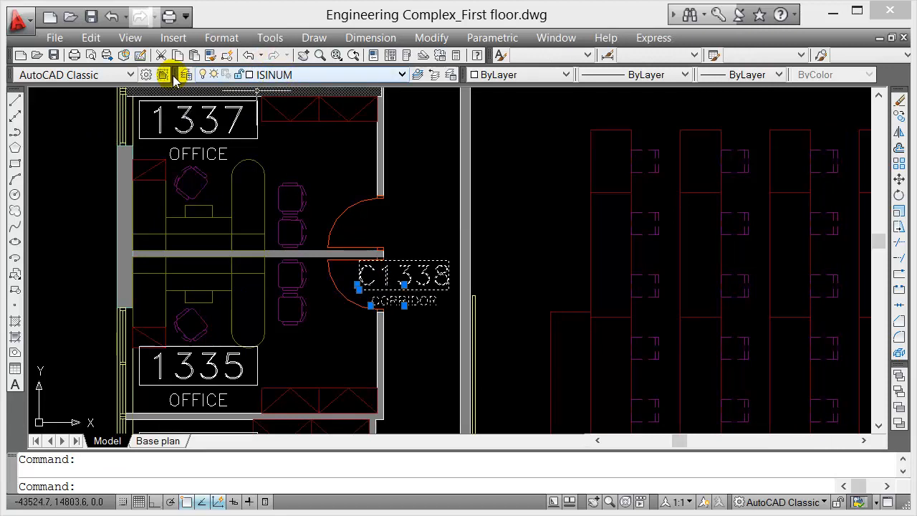
- Lock the ISINUM room-label layer in the Layer Properties Manager and close it
click(163, 74)
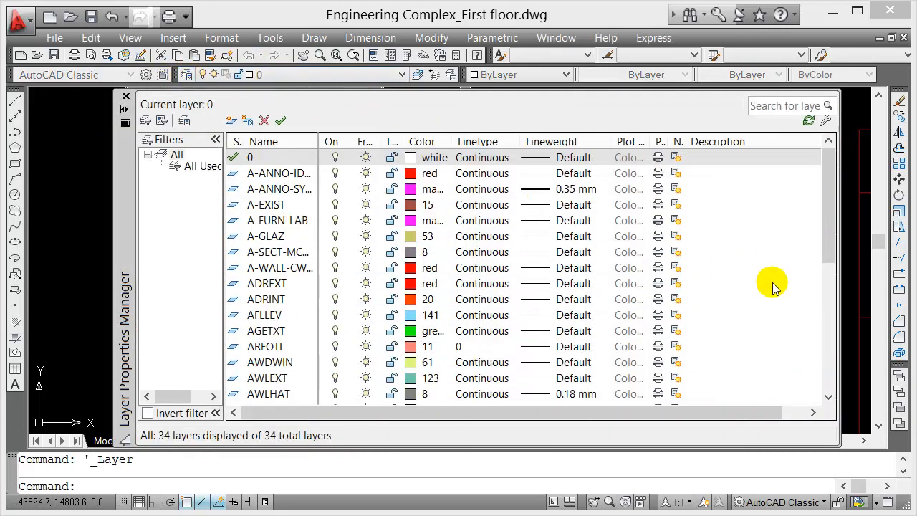
scroll(down, 3)
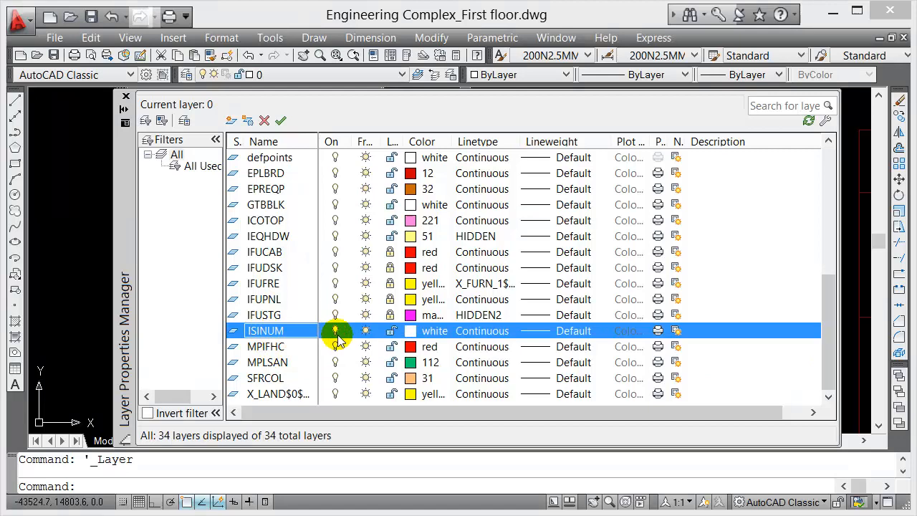
click(391, 330)
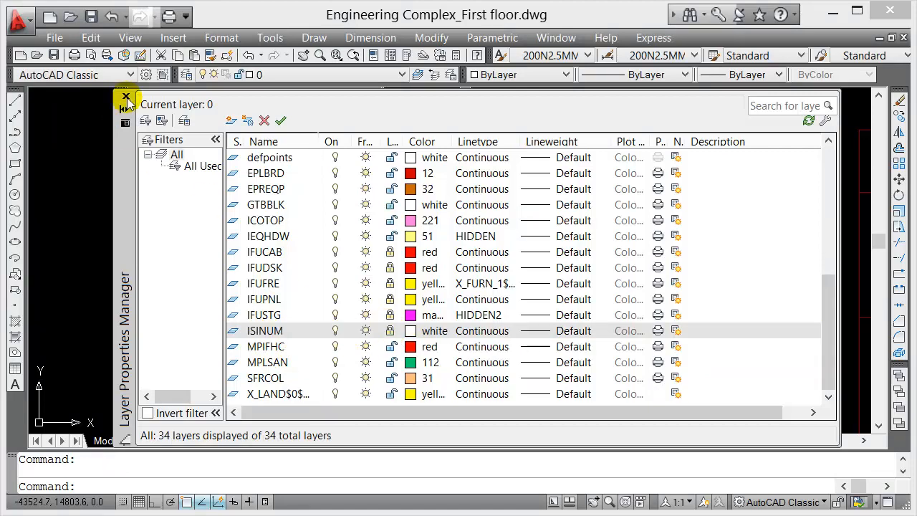
click(126, 98)
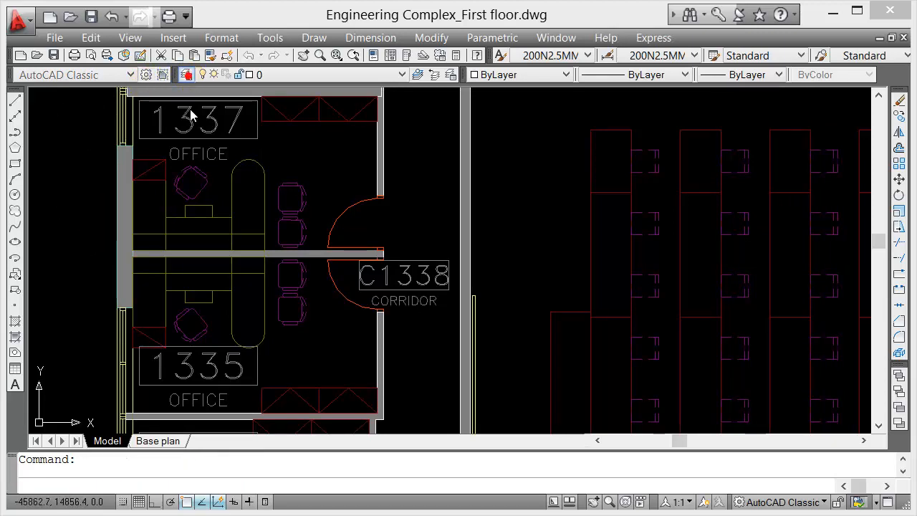
- Reopen the Layer Properties Manager showing all 34 layers with ISINUM locked
click(187, 75)
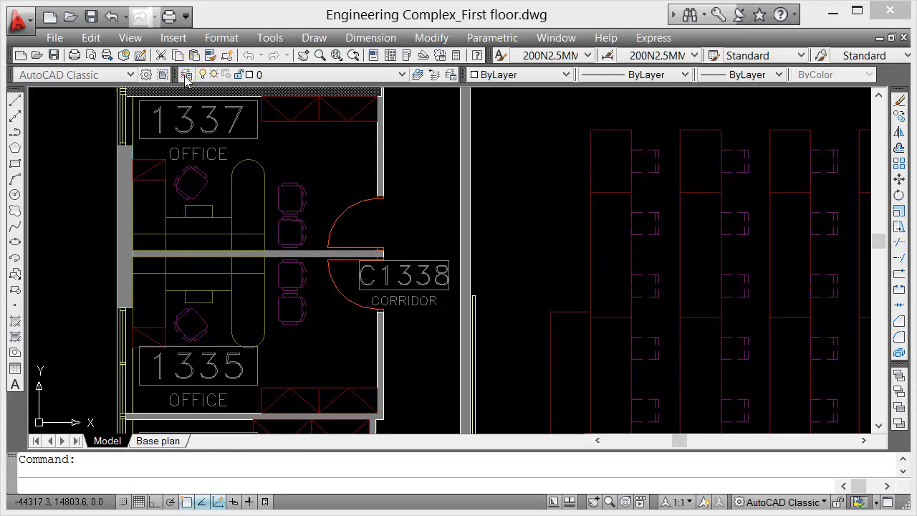
click(187, 74)
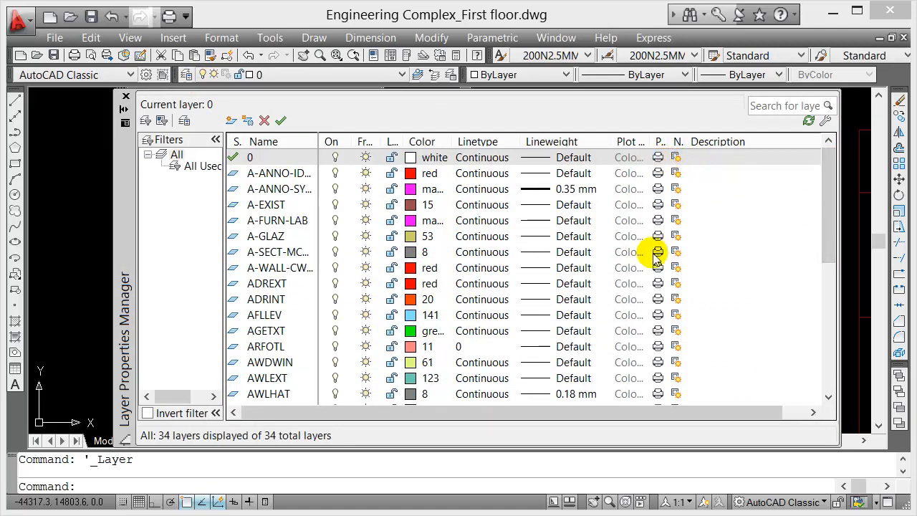
mouse_move(820, 203)
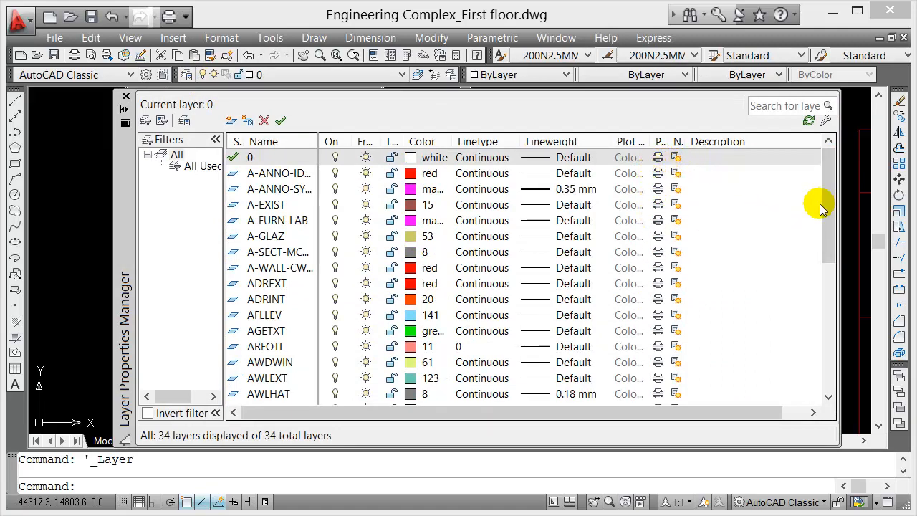
- Scroll the layer list down to the IFUCAB–IFUSTG furniture layers
scroll(down, 3)
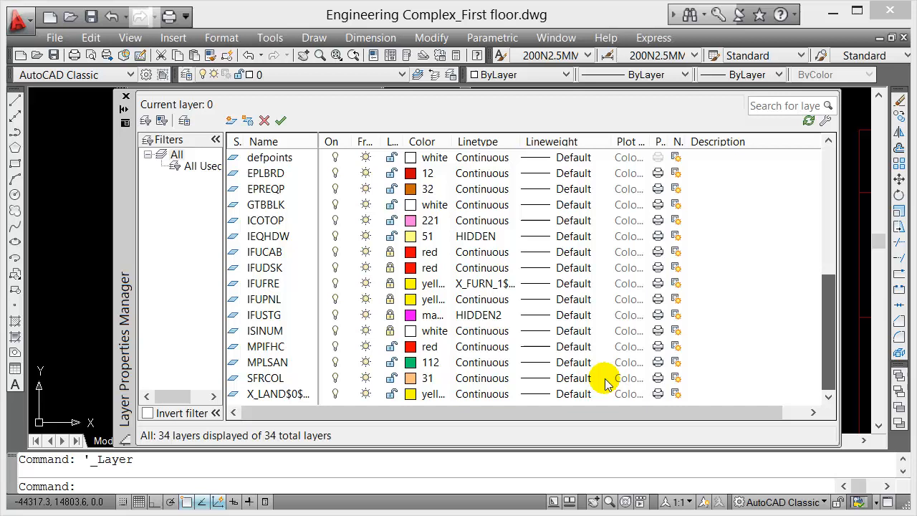
scroll(up, 3)
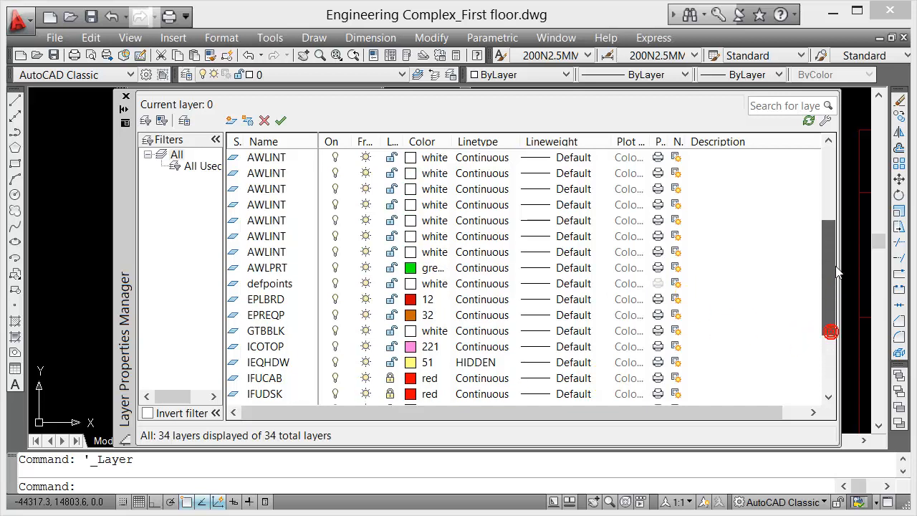
scroll(up, 3)
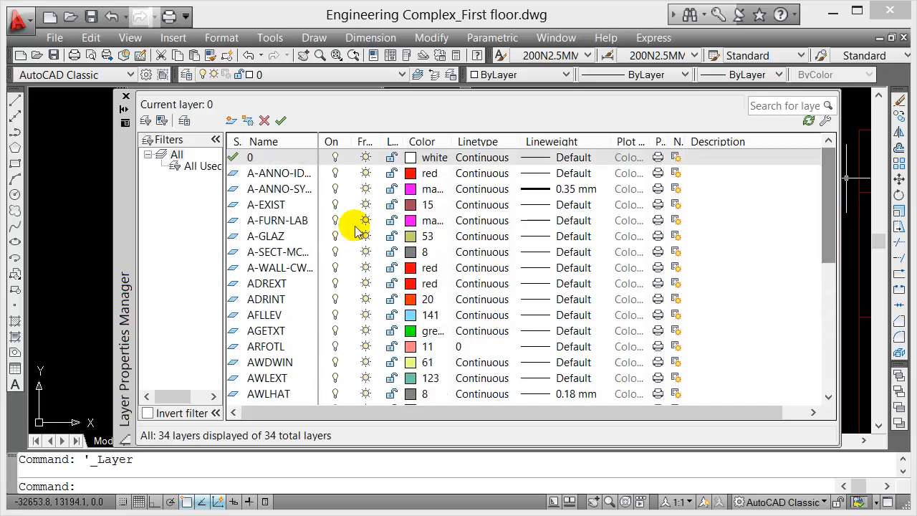
mouse_move(473, 255)
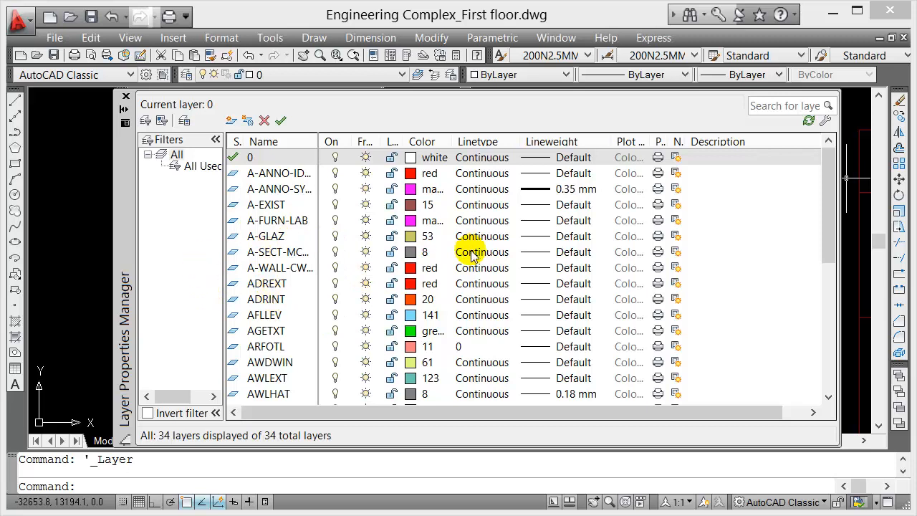
scroll(down, 3)
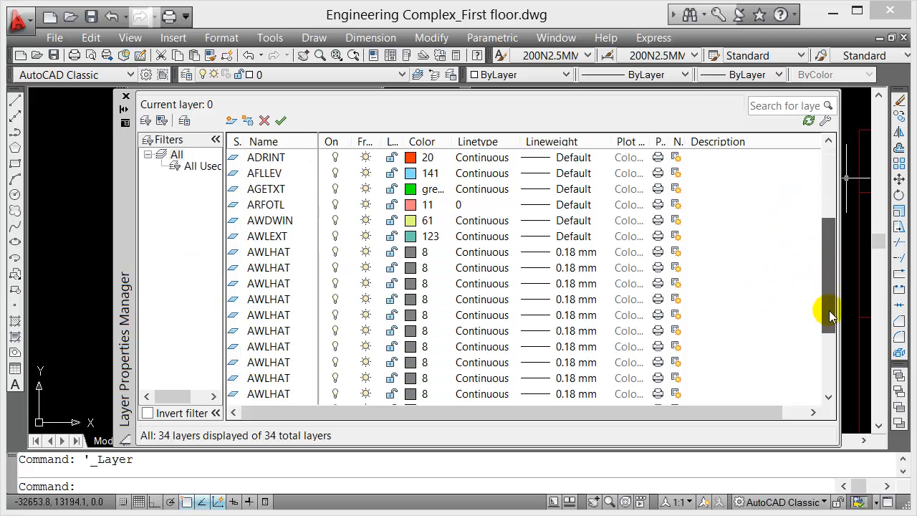
scroll(down, 3)
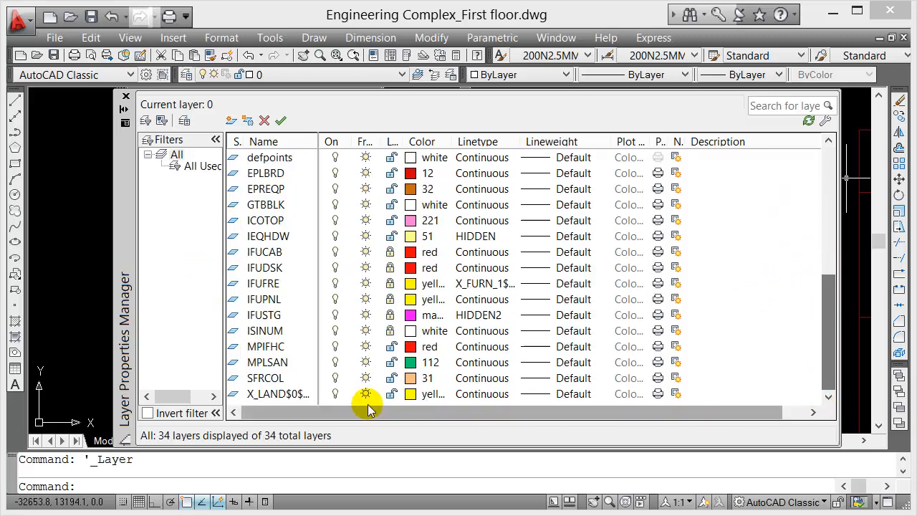
- Set the IFU furniture layers (including IFUFRE, IFUPNL, IFUSTG) to no-plot and close the layer list
click(265, 252)
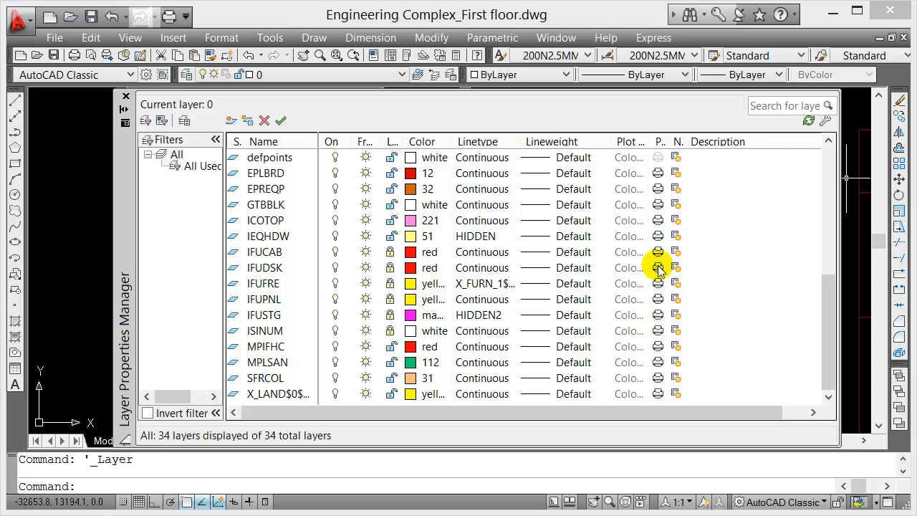
click(264, 284)
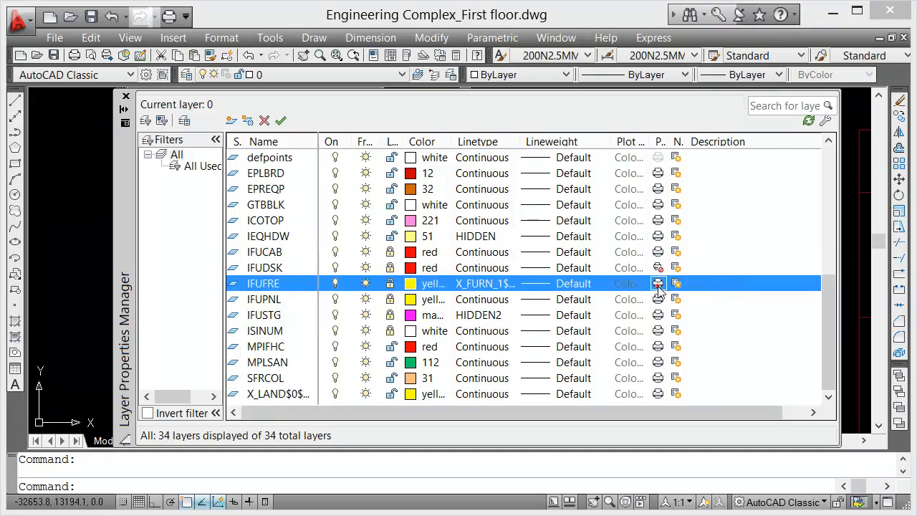
click(263, 300)
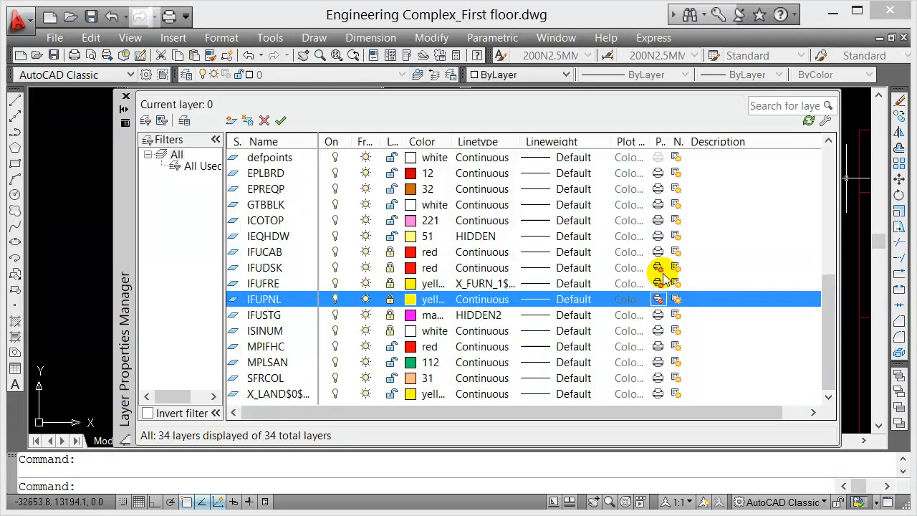
click(264, 315)
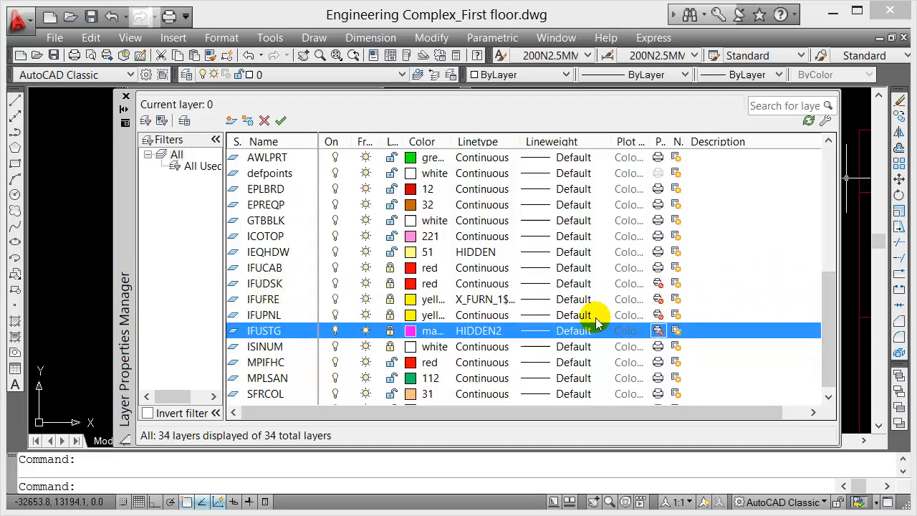
mouse_move(152, 103)
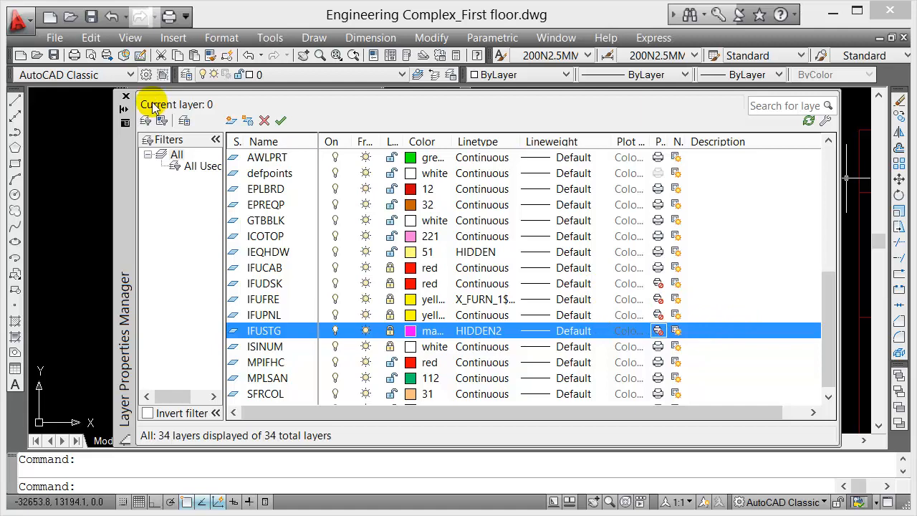
click(126, 95)
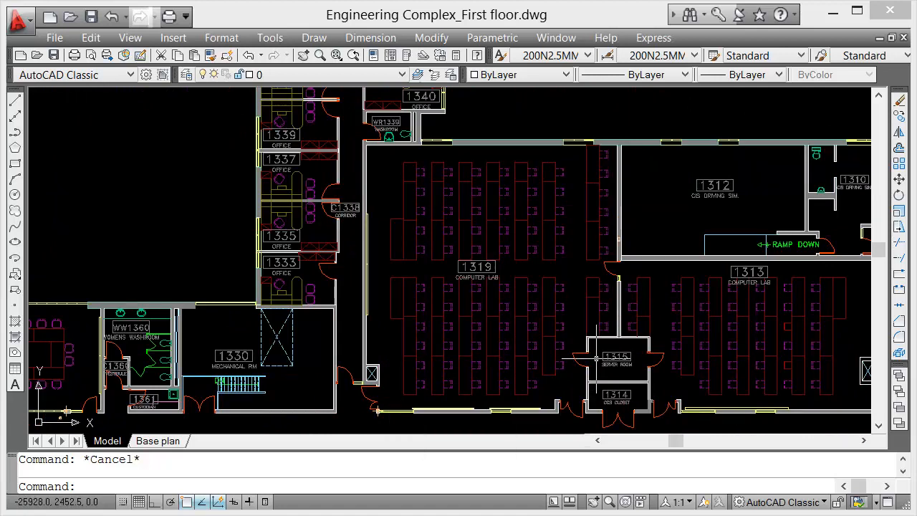
mouse_move(52, 118)
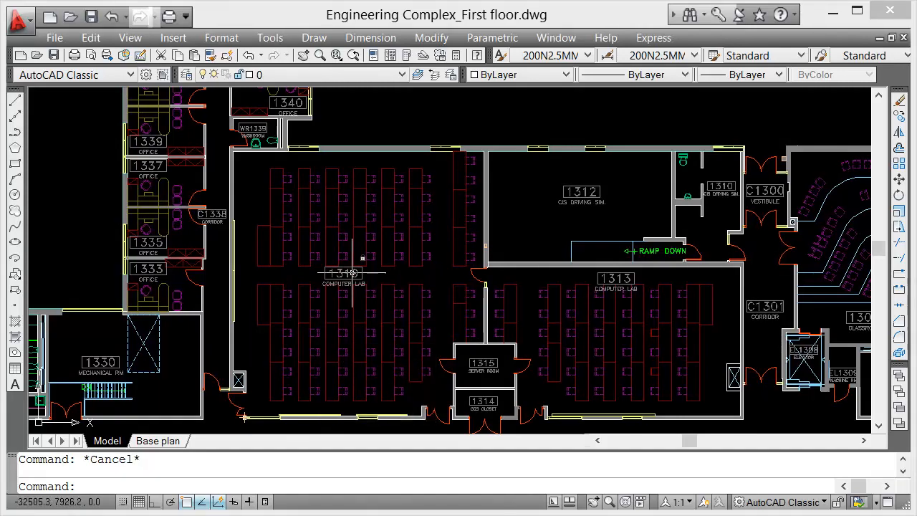
mouse_move(351, 226)
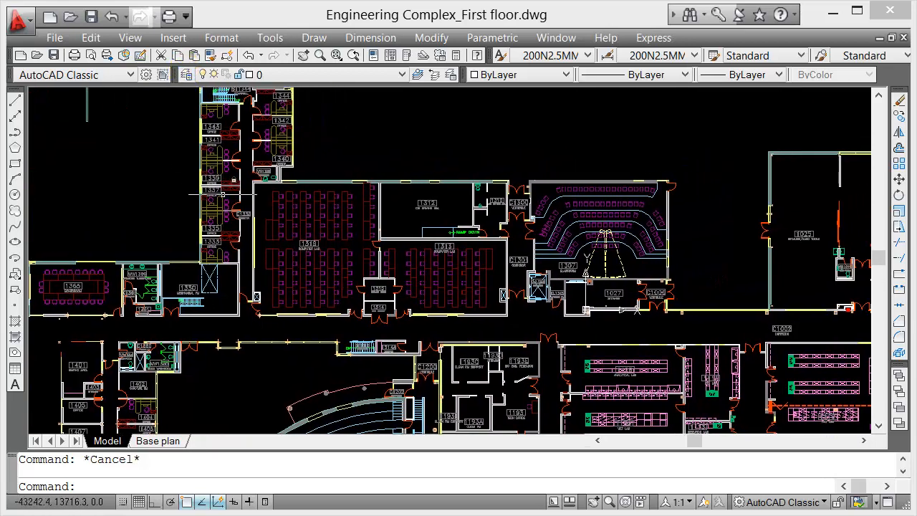
mouse_move(404, 74)
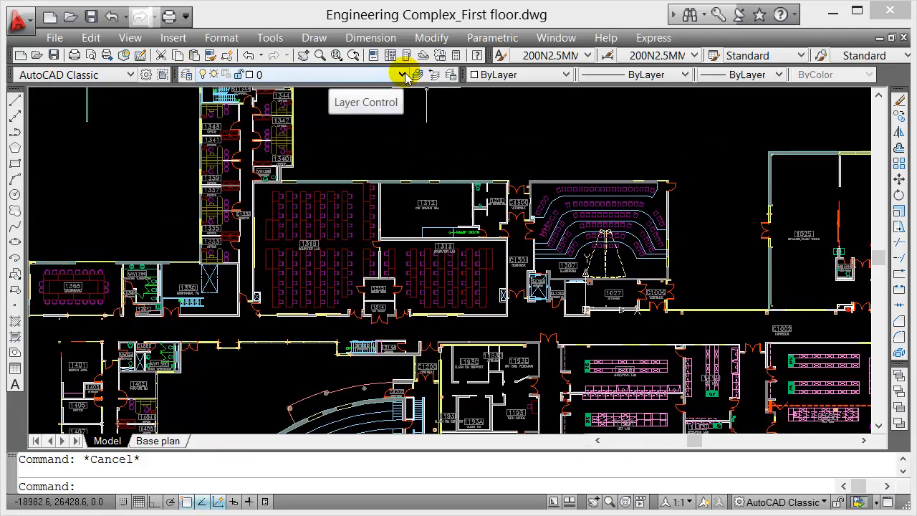